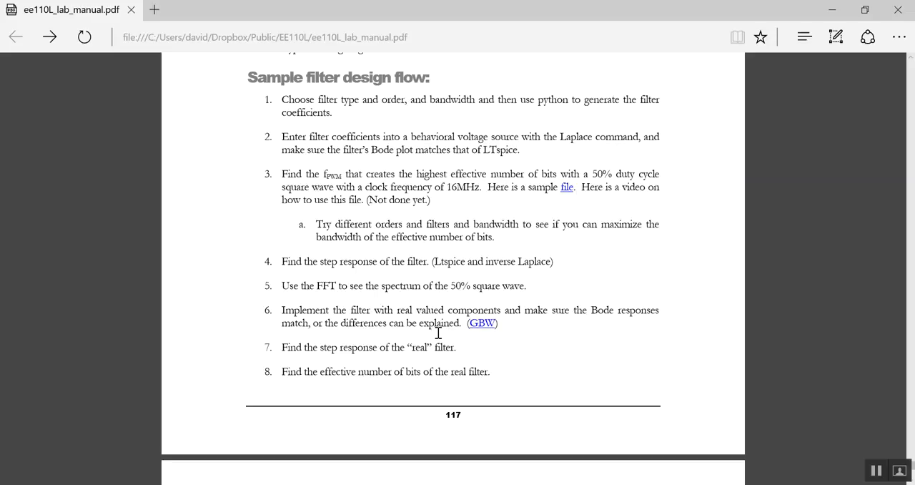
mouse_move(416, 191)
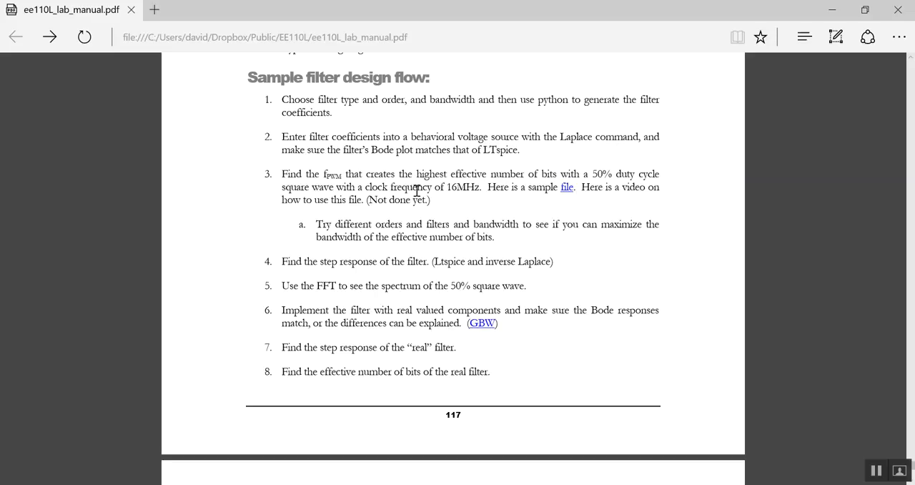
mouse_move(568, 193)
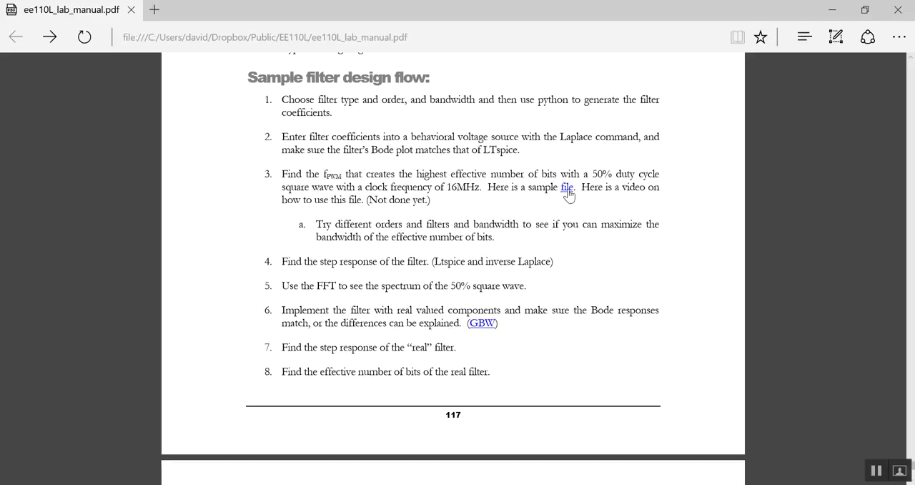
- Open the step 3 sample file ti_pwm_compare_ENB_vs_FCLK.asc in Edge and select its URL
click(567, 187)
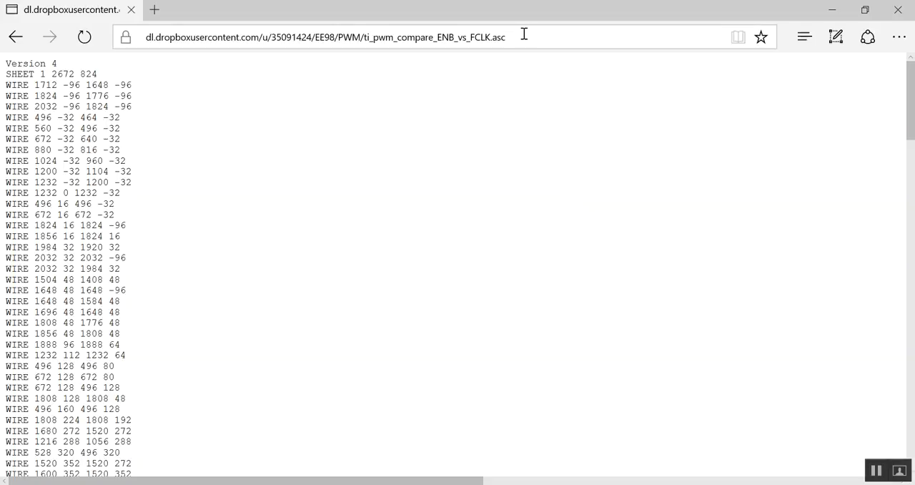
click(326, 36)
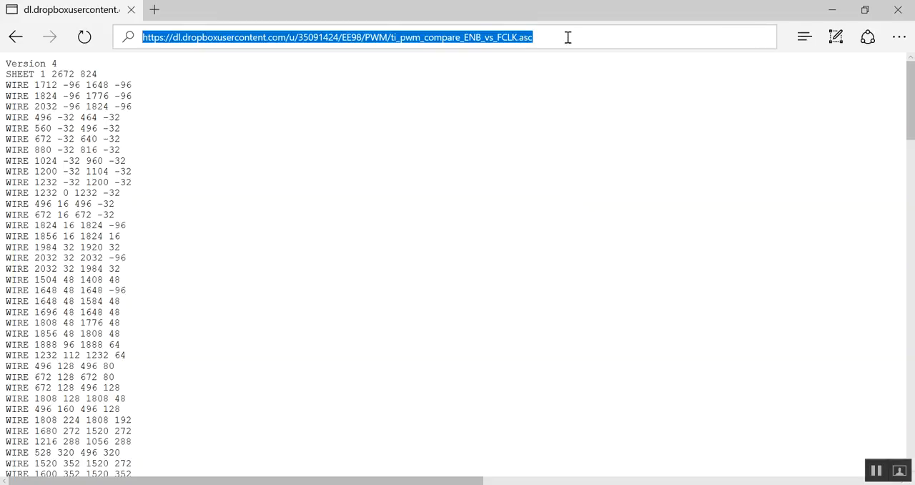
mouse_move(577, 37)
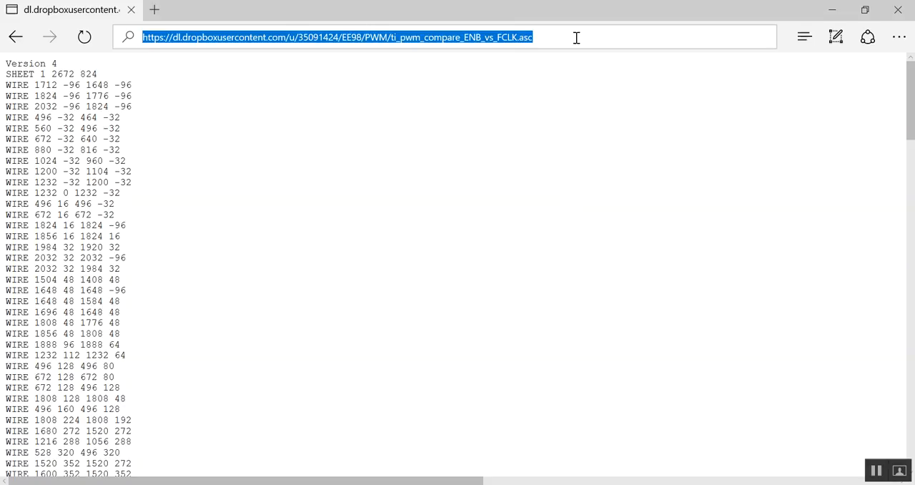
mouse_move(627, 18)
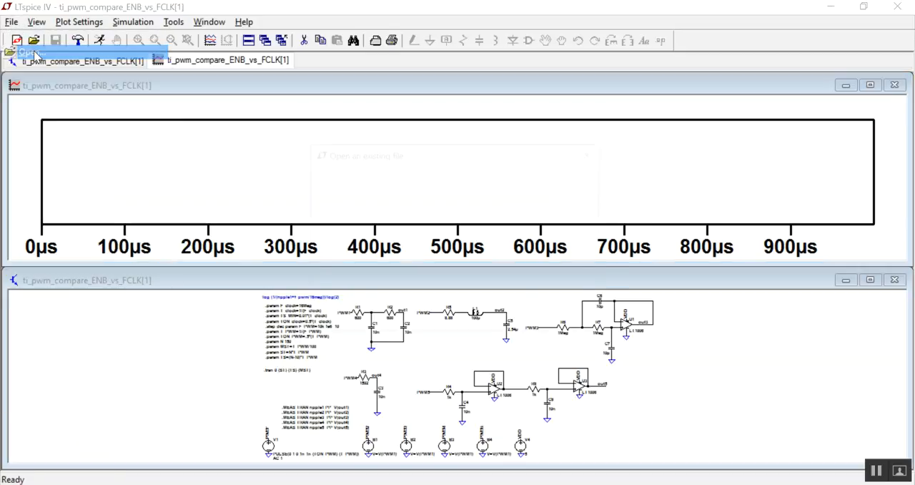
- Open ti_pwm_compare_ENB_vs_FCLK in LTspice from the pasted .asc web address
click(33, 40)
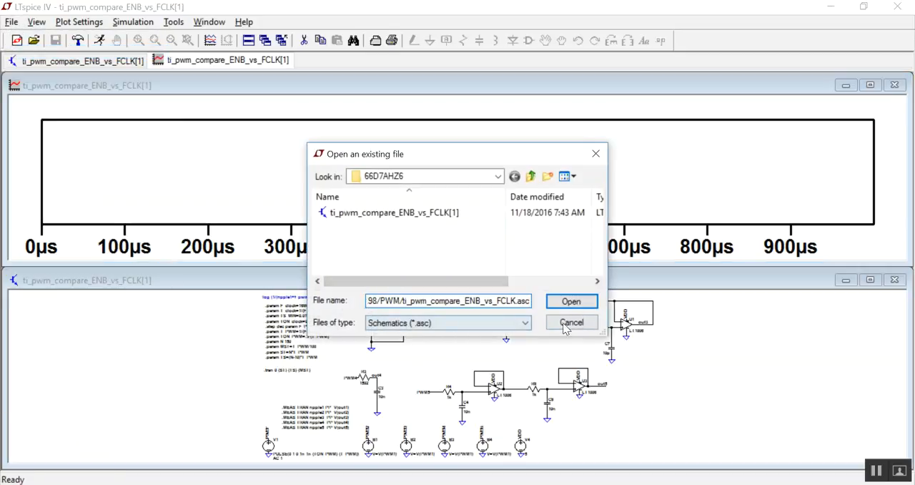
click(572, 322)
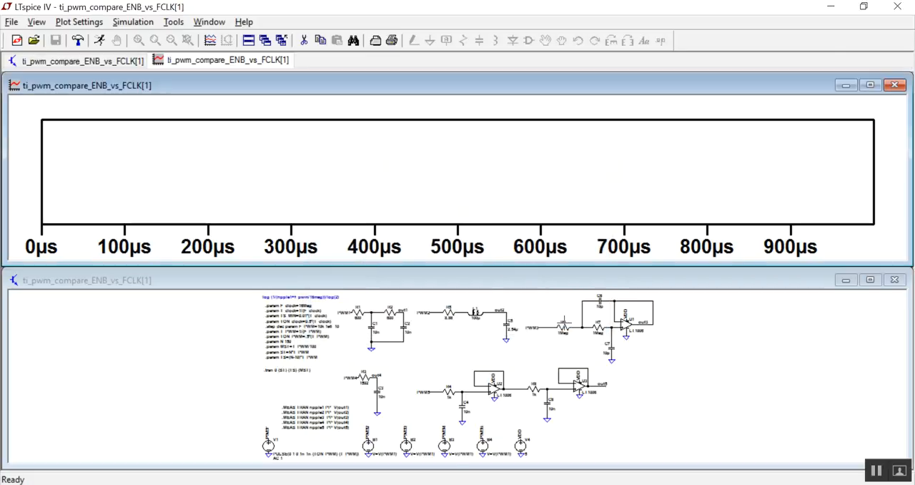
mouse_move(771, 280)
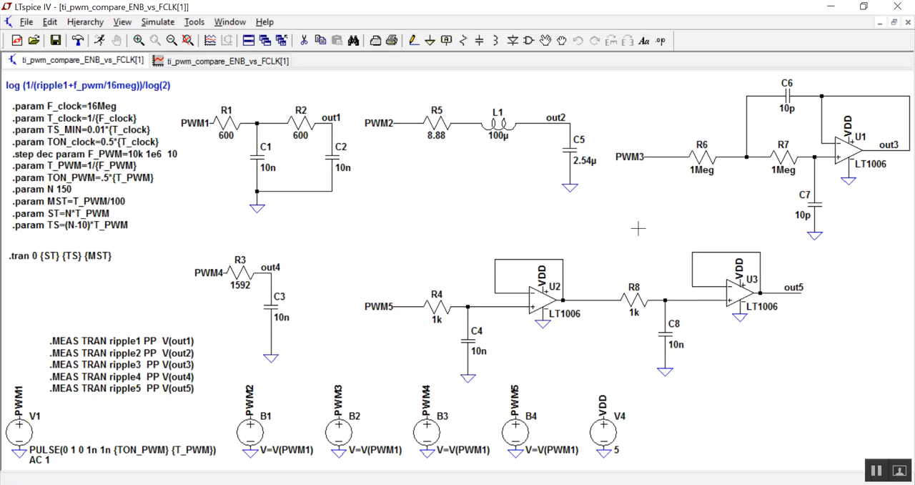
mouse_move(549, 144)
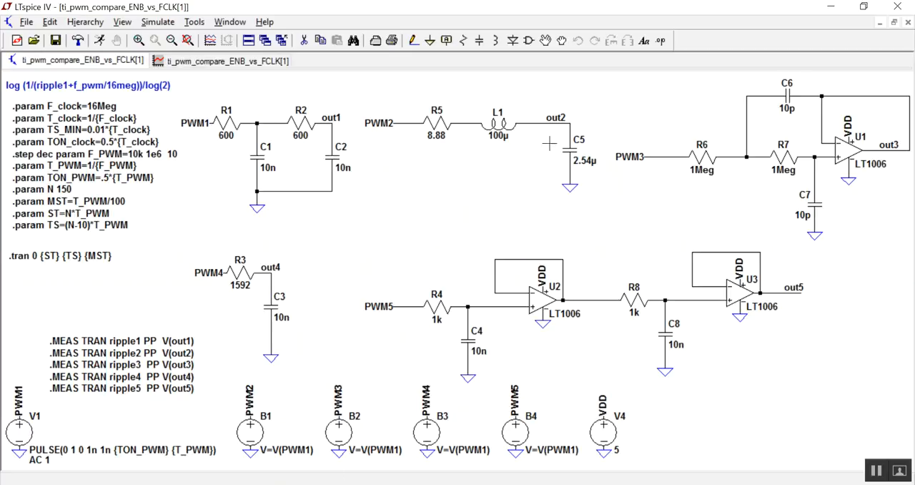
mouse_move(622, 207)
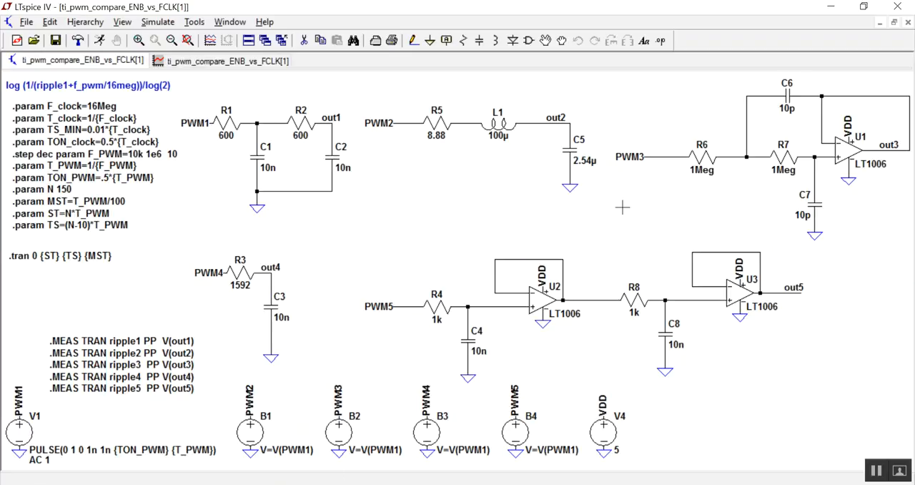
mouse_move(229, 224)
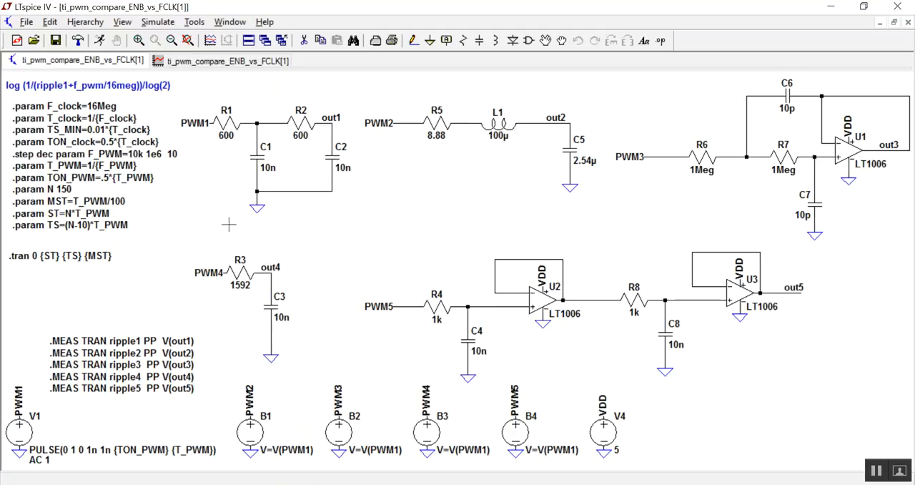
mouse_move(231, 238)
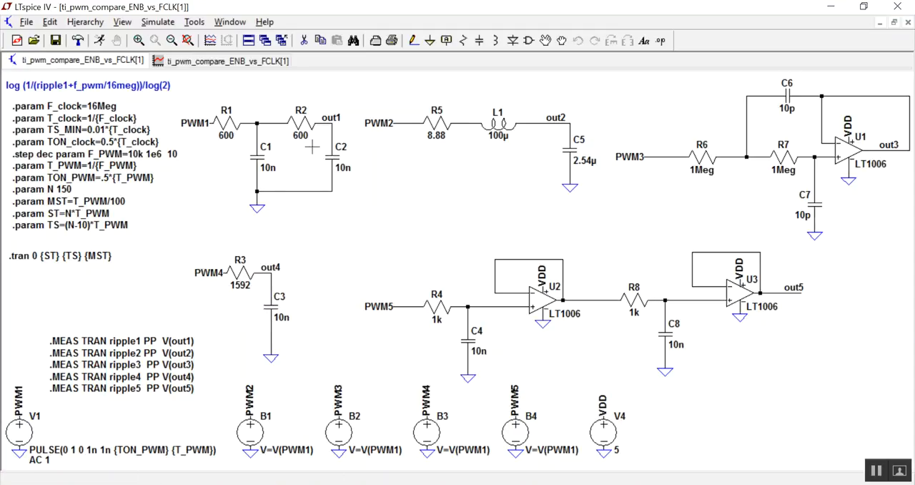
mouse_move(549, 170)
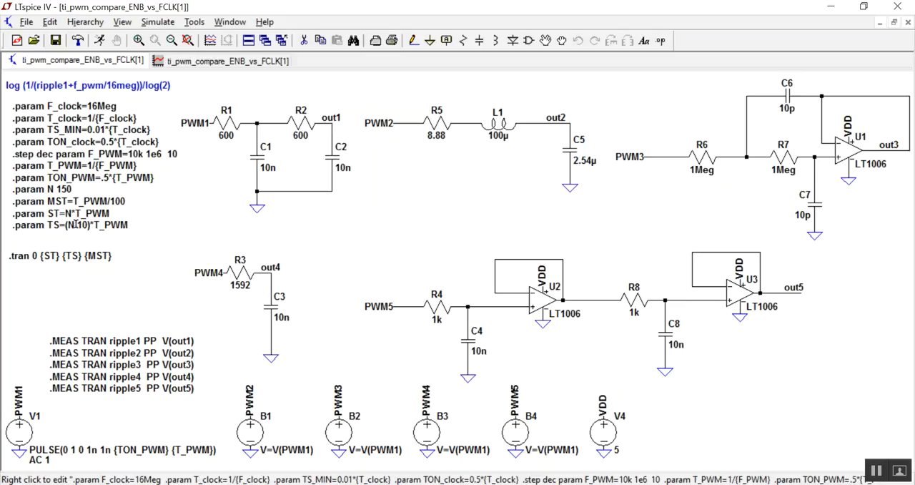
- Show V(out1), V(out2), V(out3), V(out4) and V(out5) as visible traces on the waveform plot
click(227, 60)
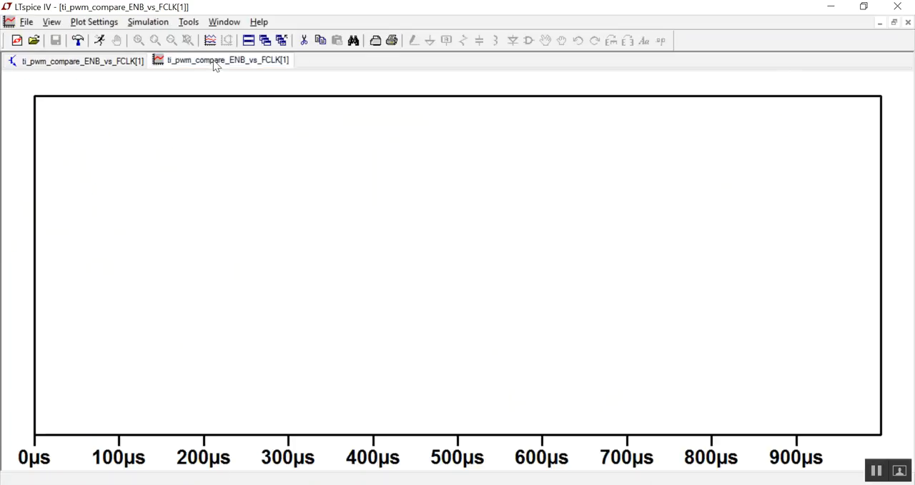
mouse_move(209, 40)
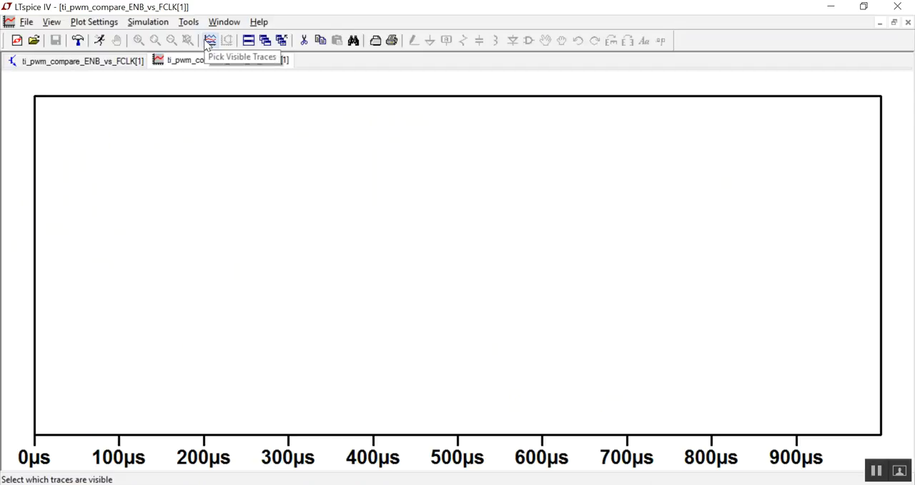
click(210, 40)
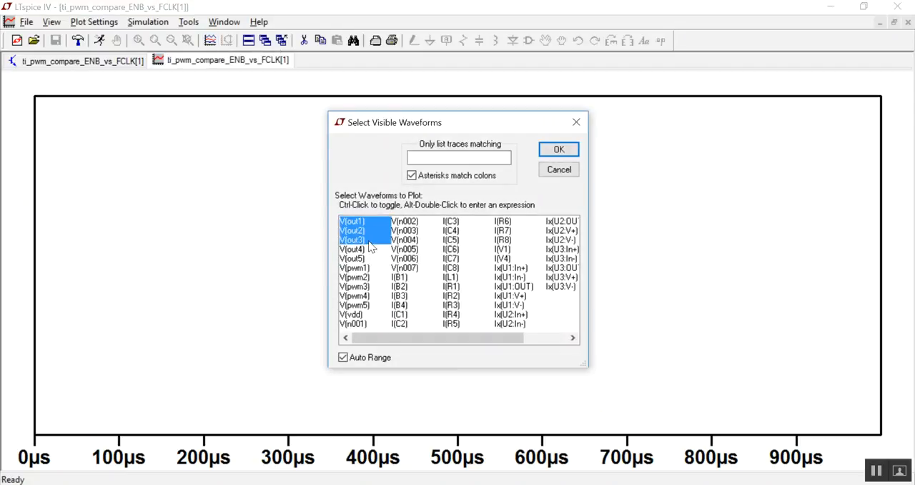
click(352, 249)
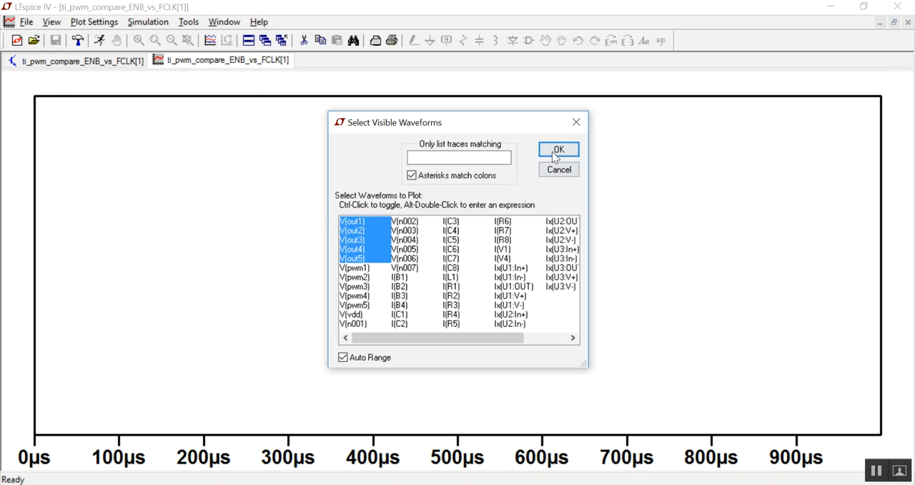
click(558, 149)
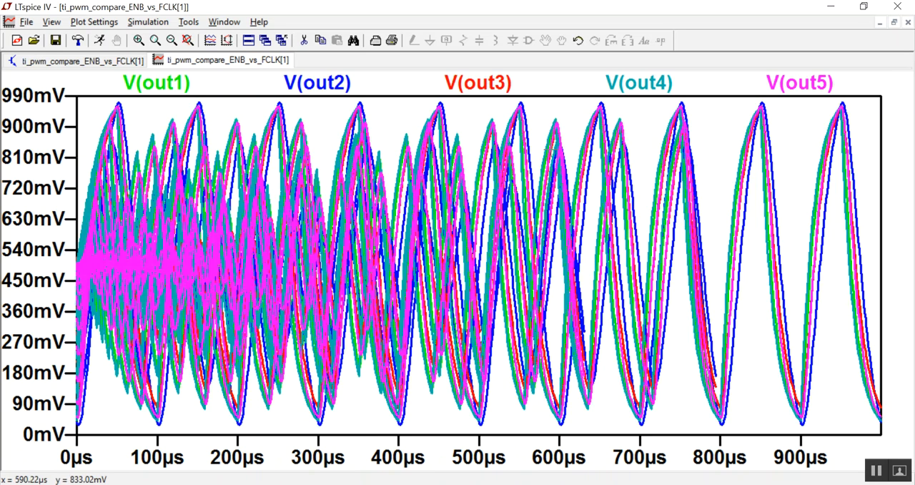
mouse_move(595, 214)
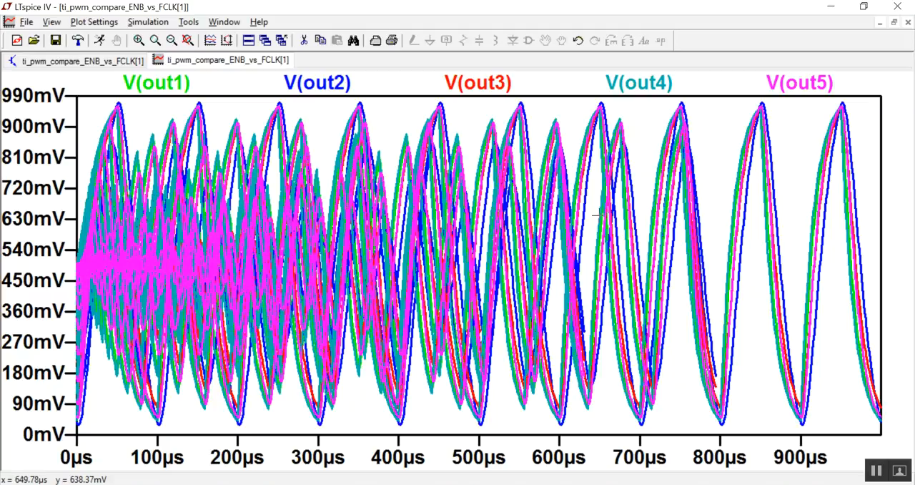
mouse_move(215, 266)
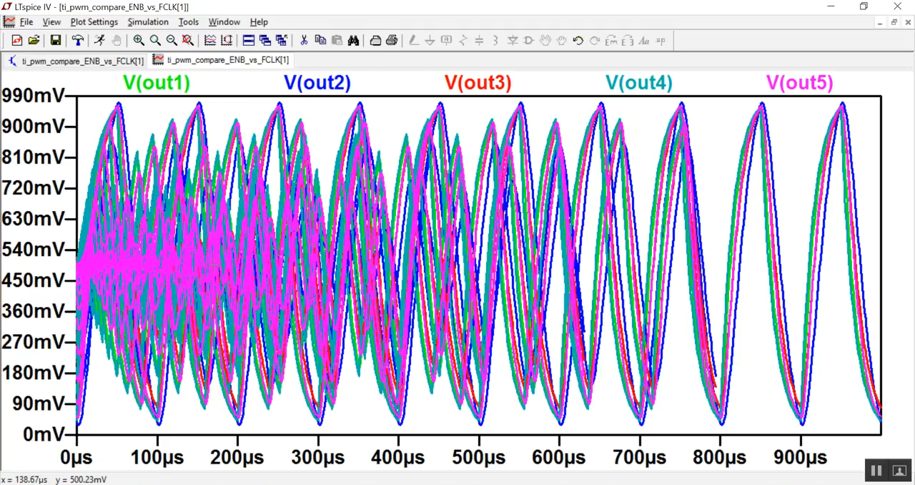
mouse_move(152, 106)
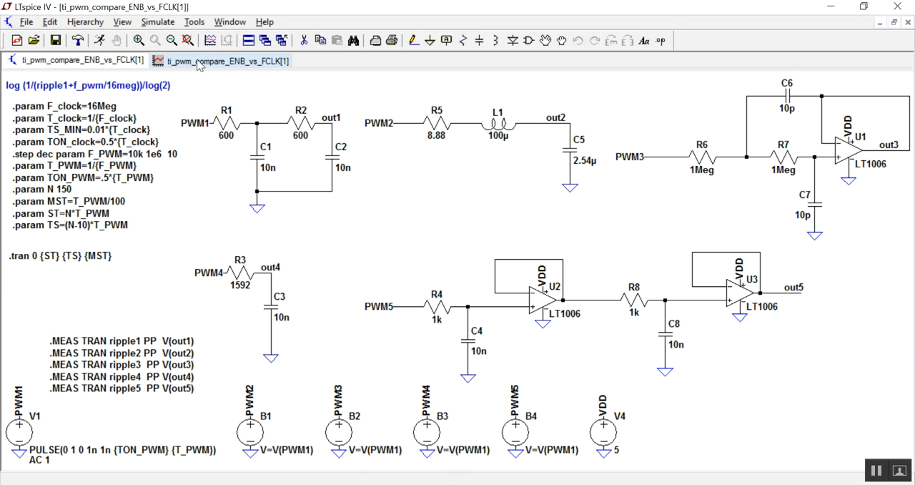
- Set the waveform plot's visible traces to V(out1) only
click(221, 60)
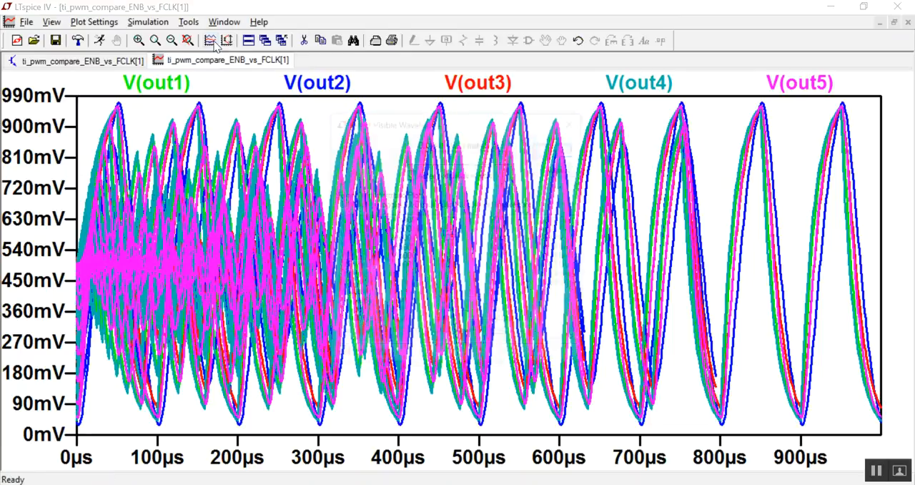
click(210, 40)
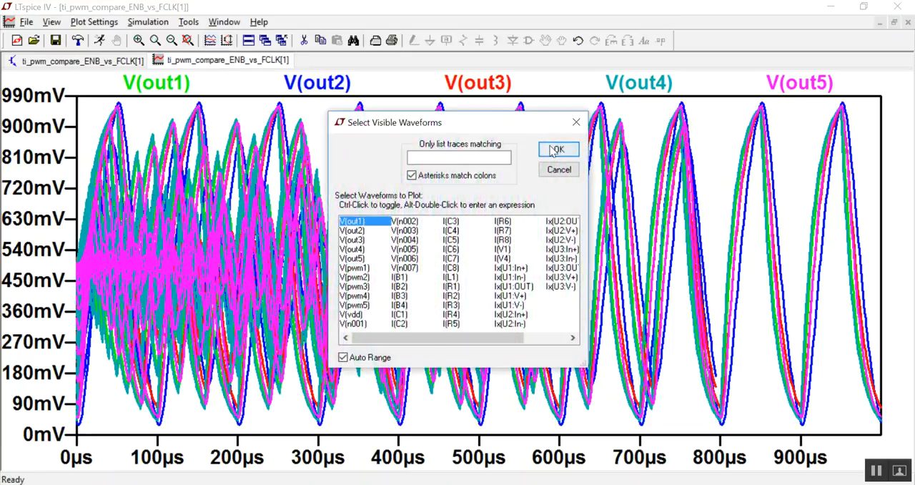
click(557, 149)
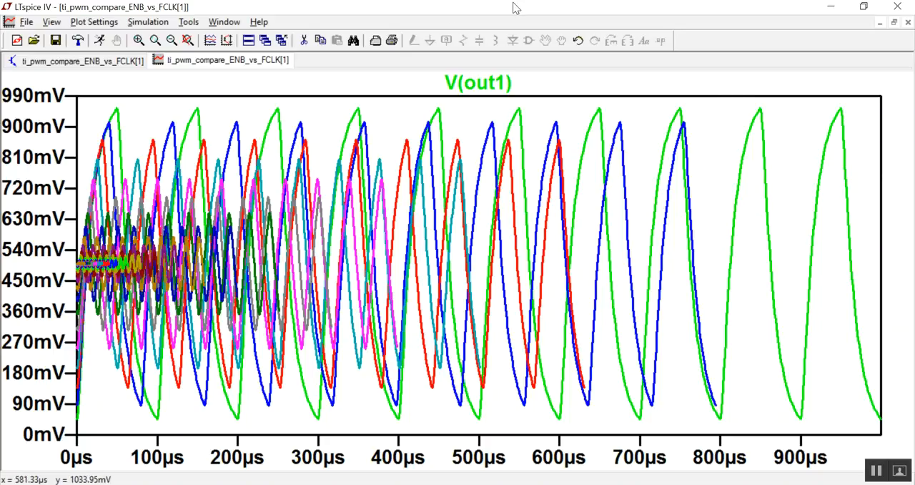
mouse_move(683, 279)
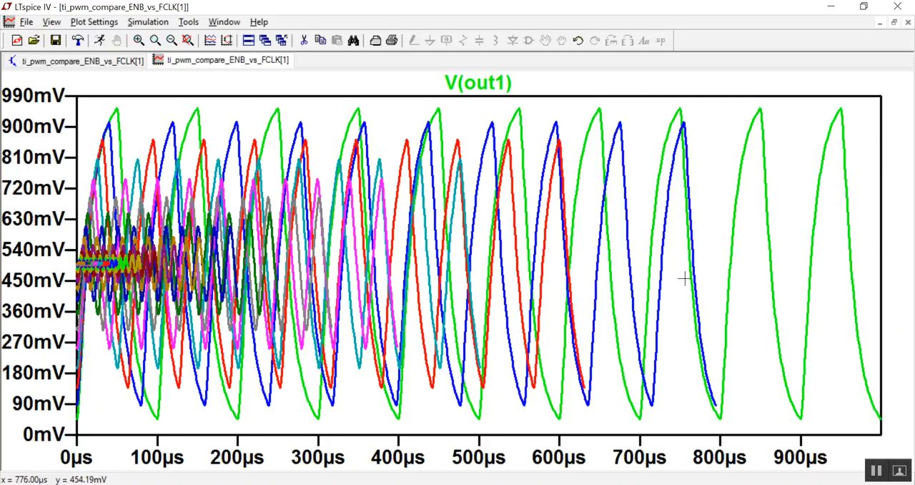
mouse_move(141, 272)
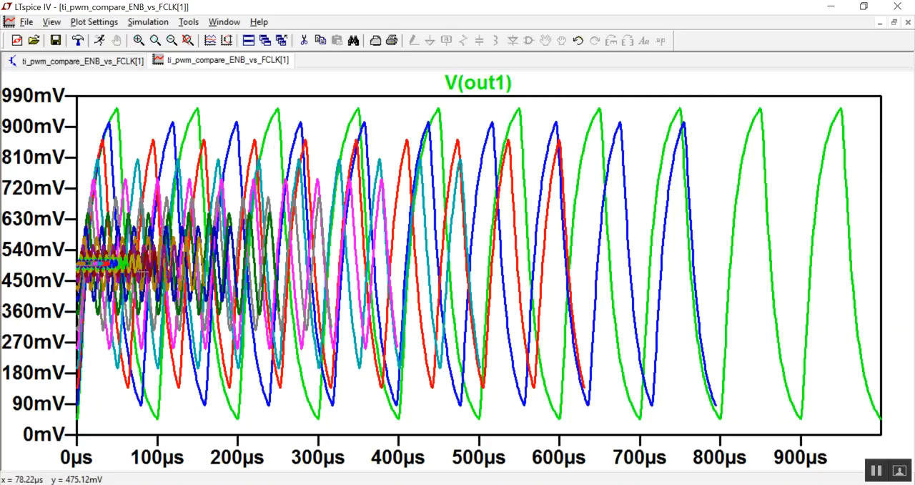
mouse_move(107, 278)
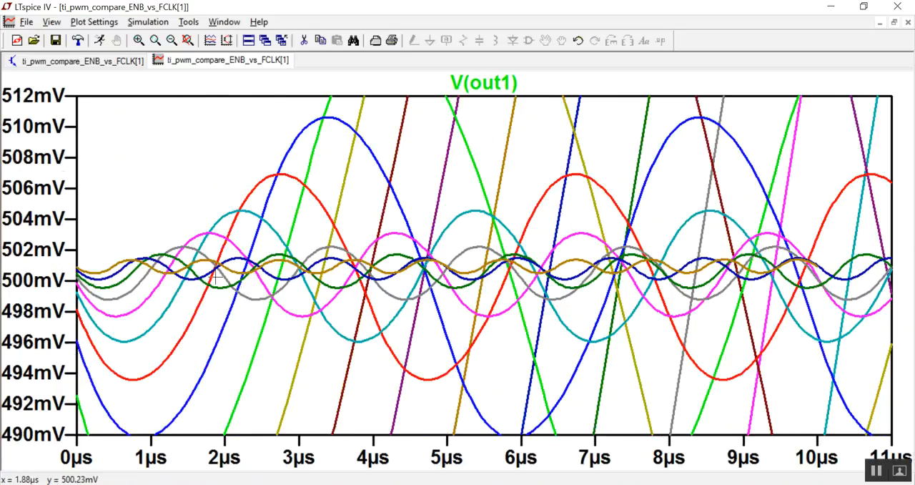
mouse_move(669, 289)
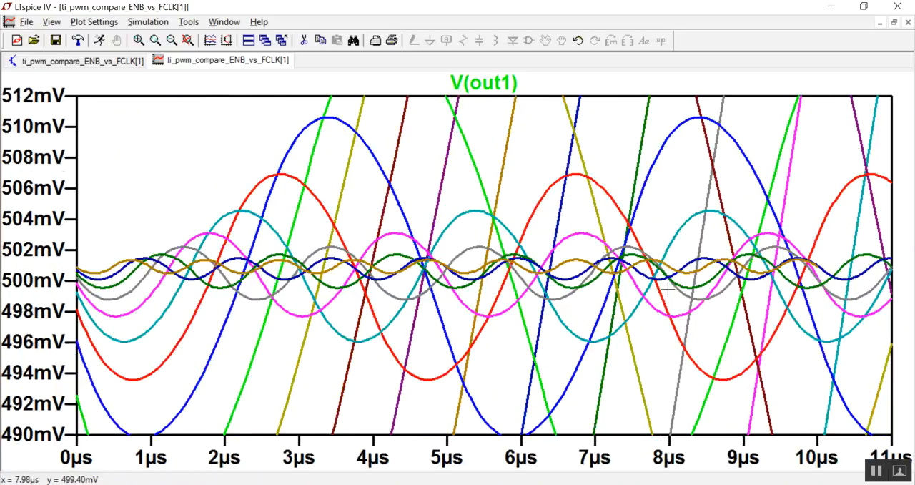
mouse_move(445, 282)
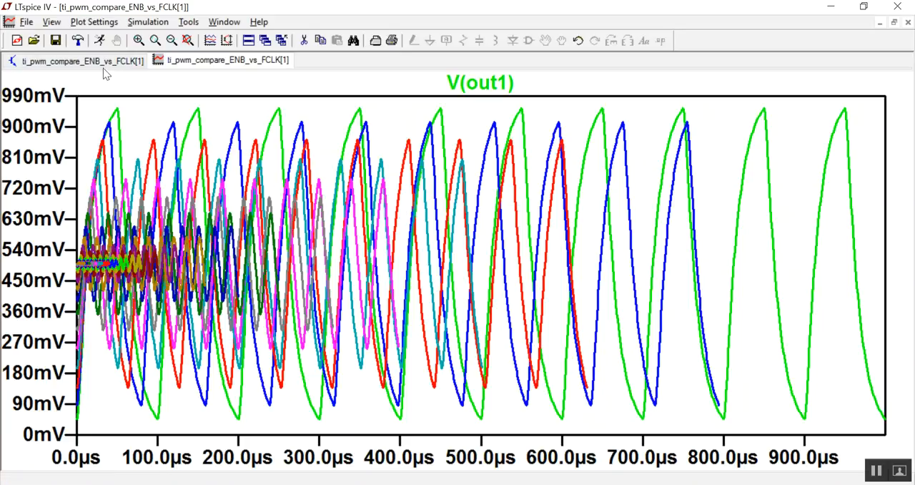
- Review the schematic's ripple measurement statements, then return to the V(out1) plot
click(224, 60)
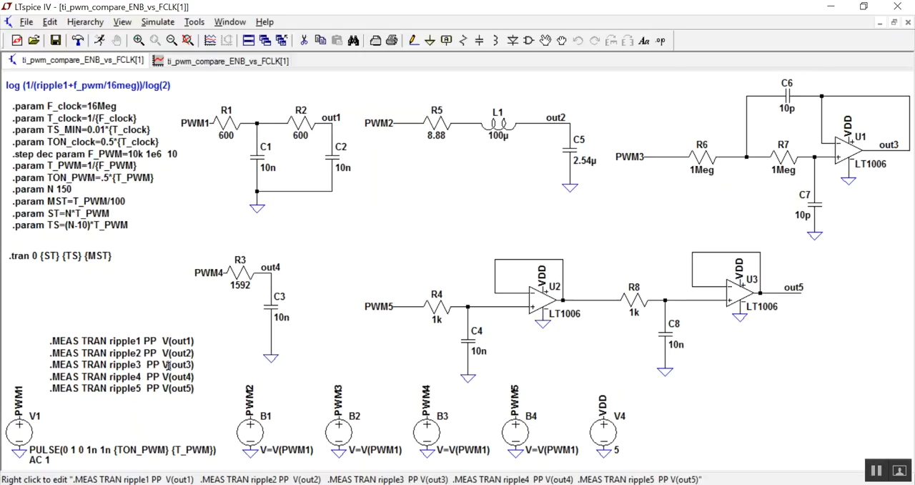
mouse_move(177, 381)
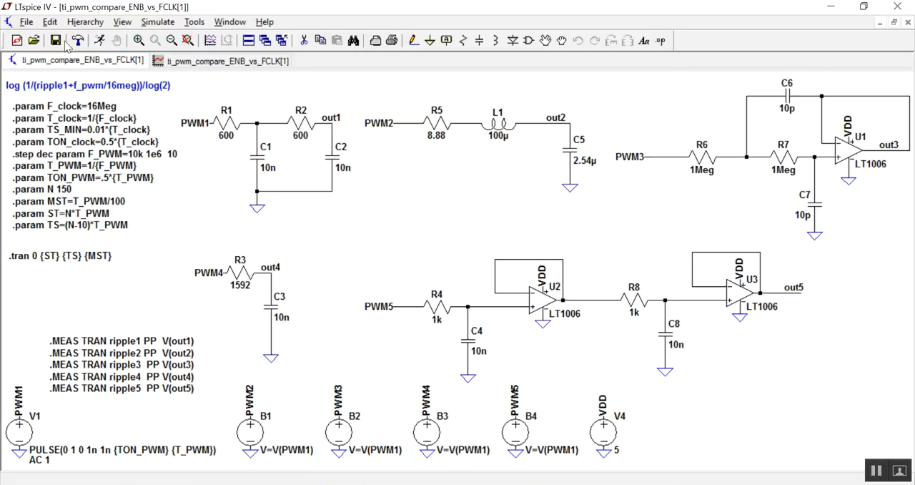
click(49, 21)
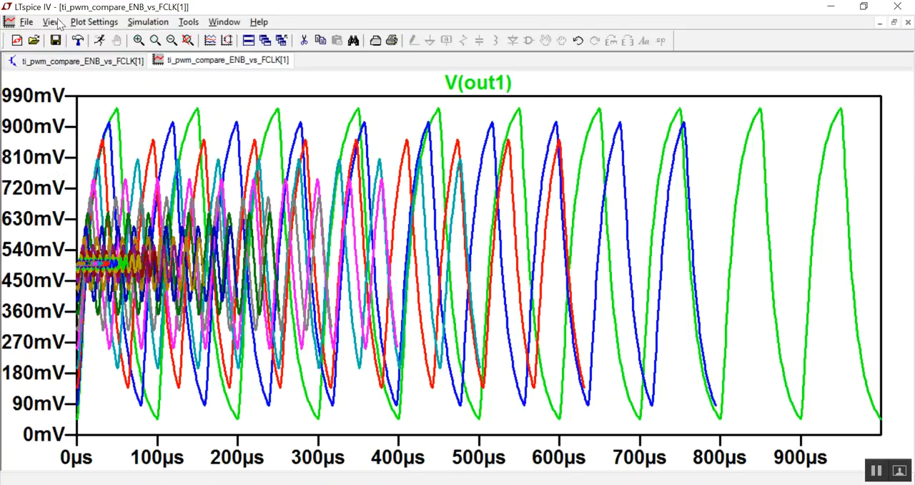
- Create a plot of the stepped .meas data from the SPICE Error Log
click(51, 21)
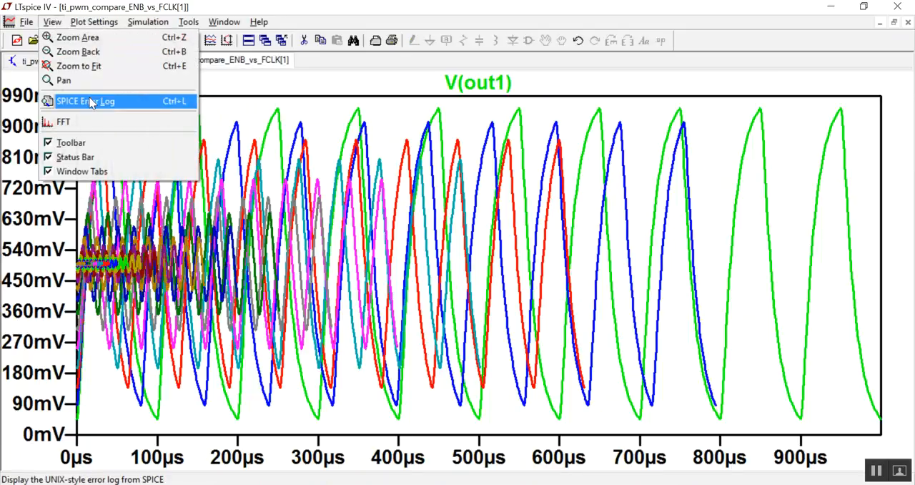
click(85, 101)
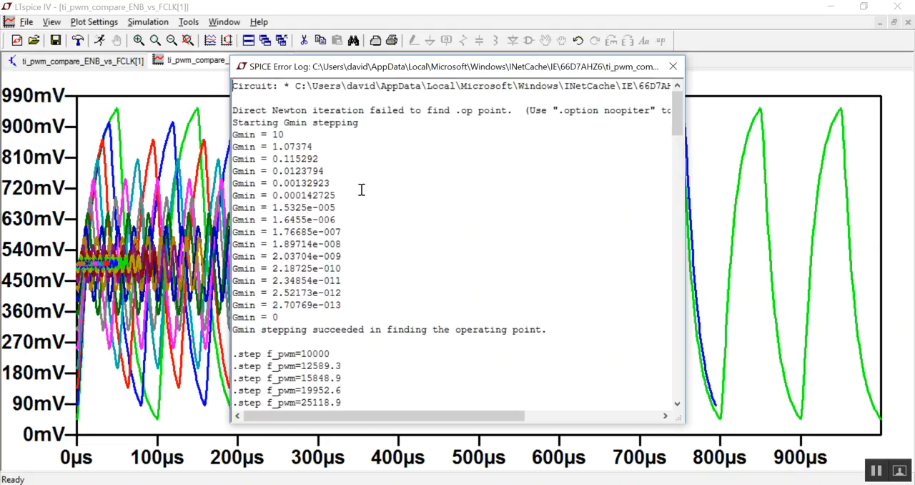
right_click(362, 193)
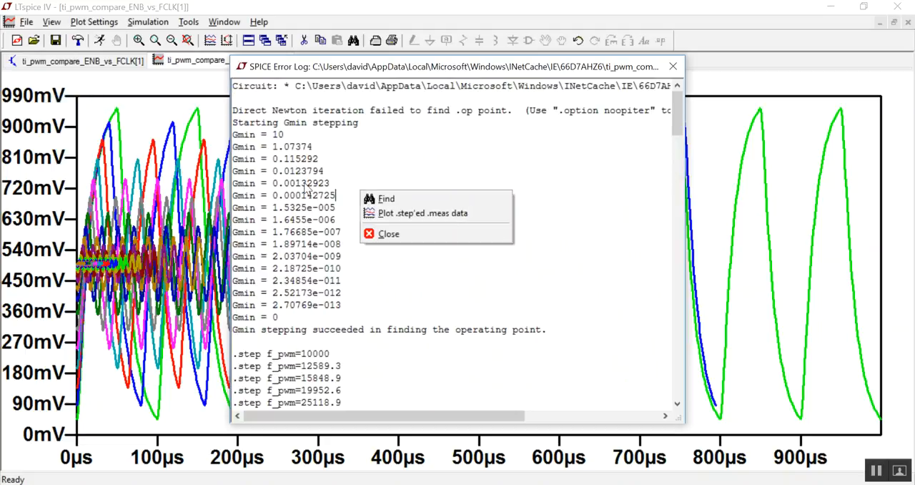
mouse_move(422, 213)
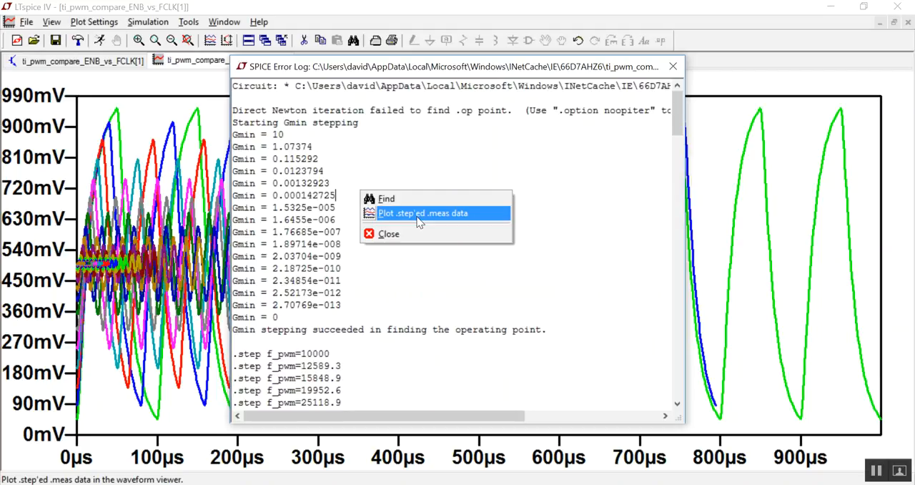
click(422, 213)
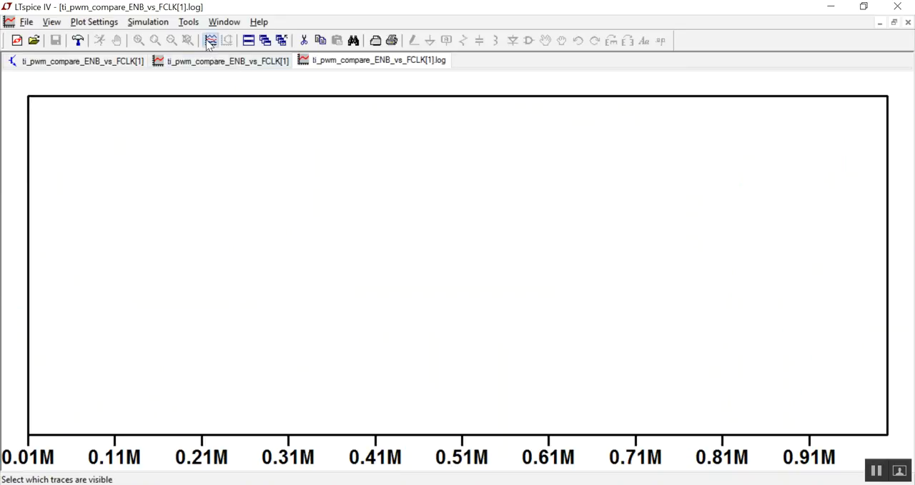
- Look at ripple1 in the measurement trace list, then go back to the V(out1) plot
click(210, 40)
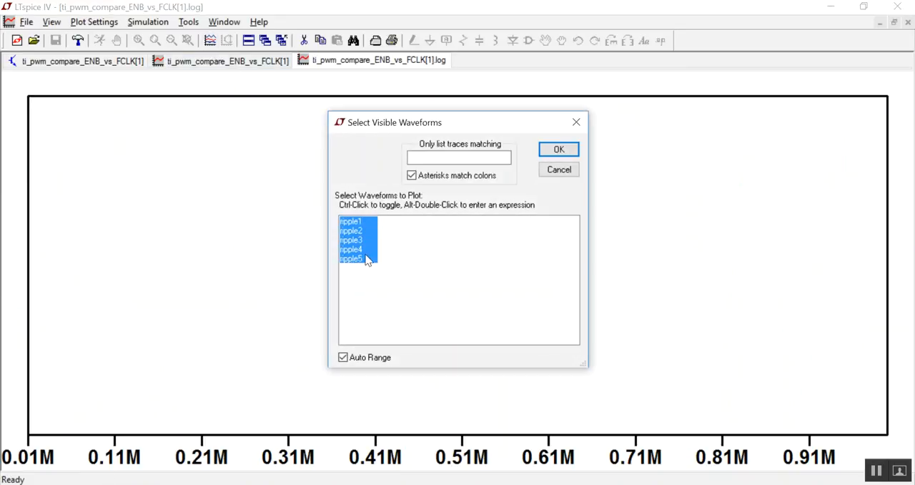
click(351, 221)
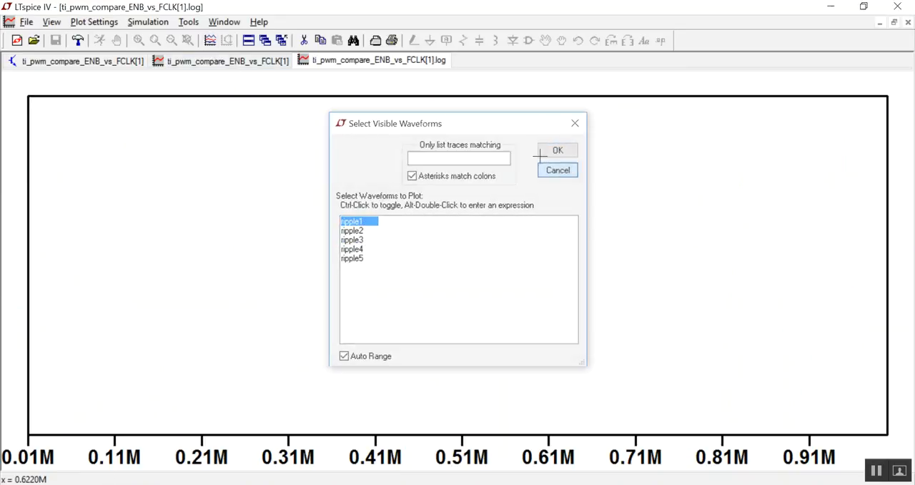
click(557, 150)
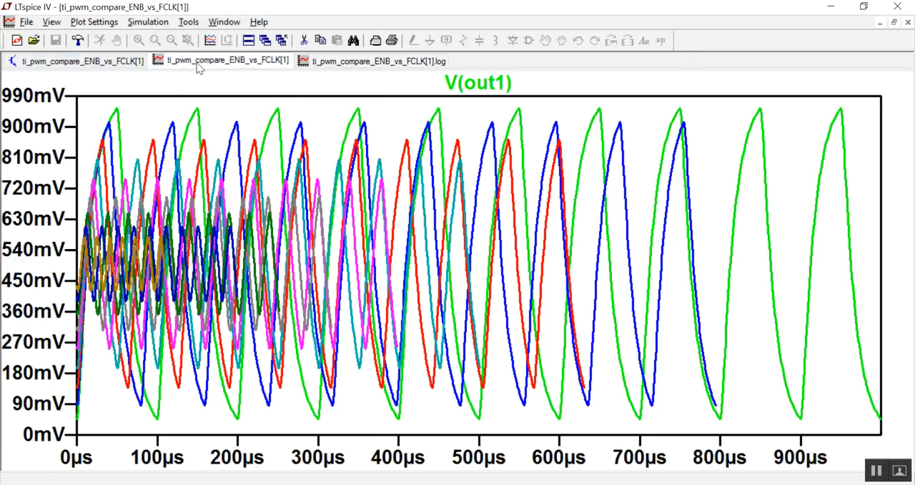
mouse_move(143, 72)
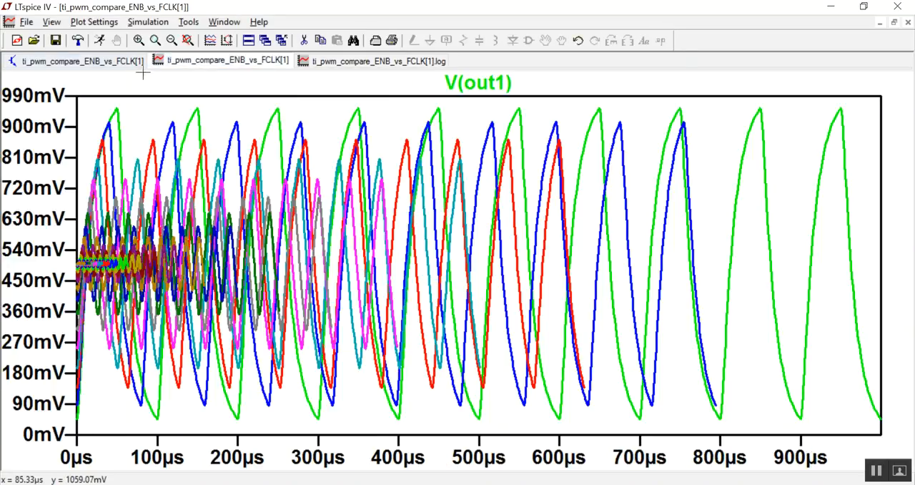
- Copy the log2 ripple ENOB expression from the schematic comment, then return to the measurement plot
click(79, 61)
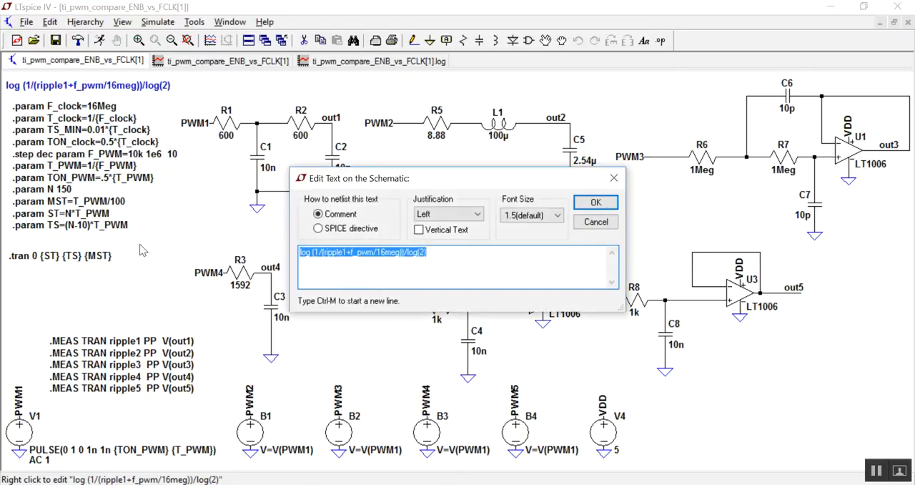
click(596, 201)
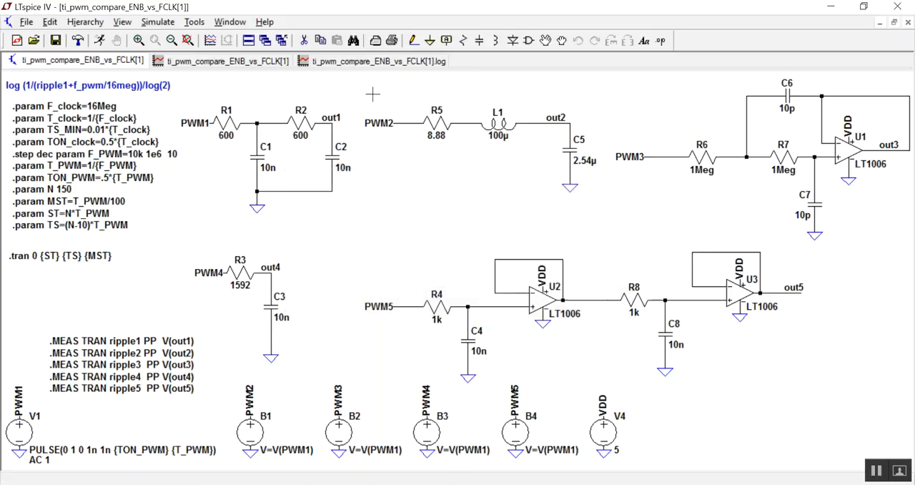
click(377, 60)
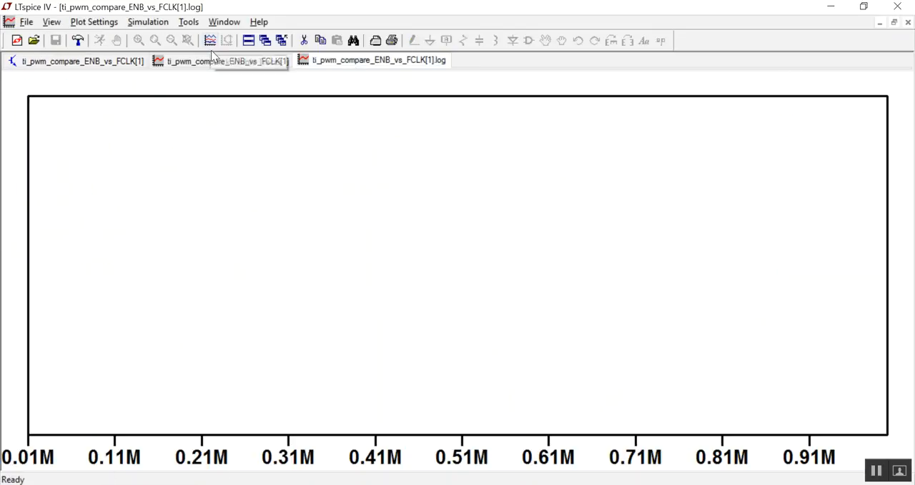
mouse_move(257, 75)
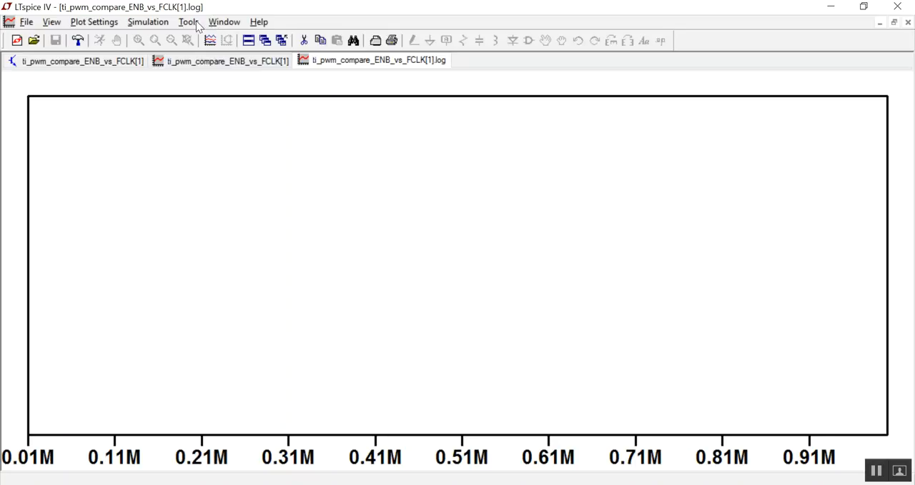
- Add the trace log(1/(ripple1+f_pwm/16meg))/log(2) to the measurement plot
click(94, 21)
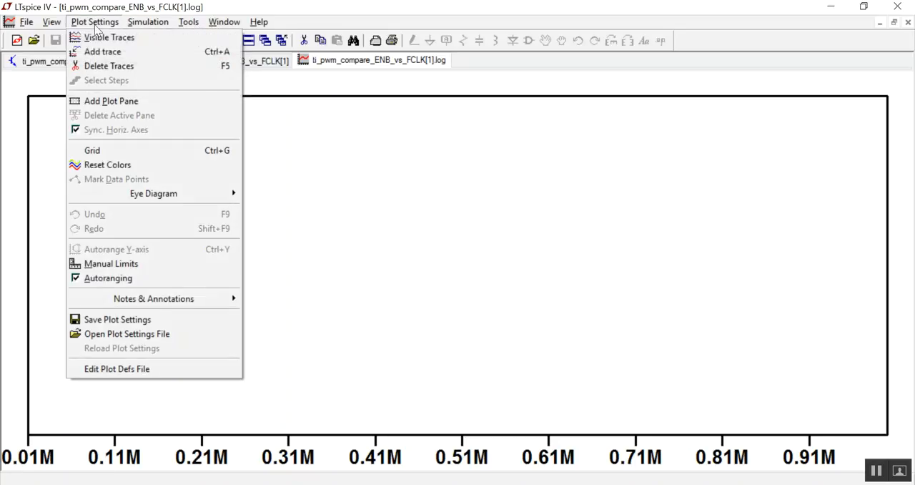
click(102, 52)
text(log (1/(ripple1+f_pwm/16meg))/log(2))
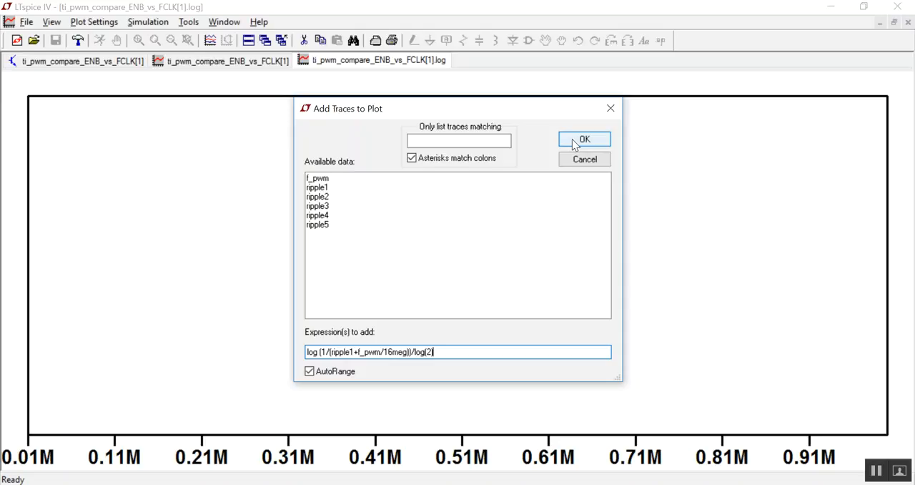
click(584, 138)
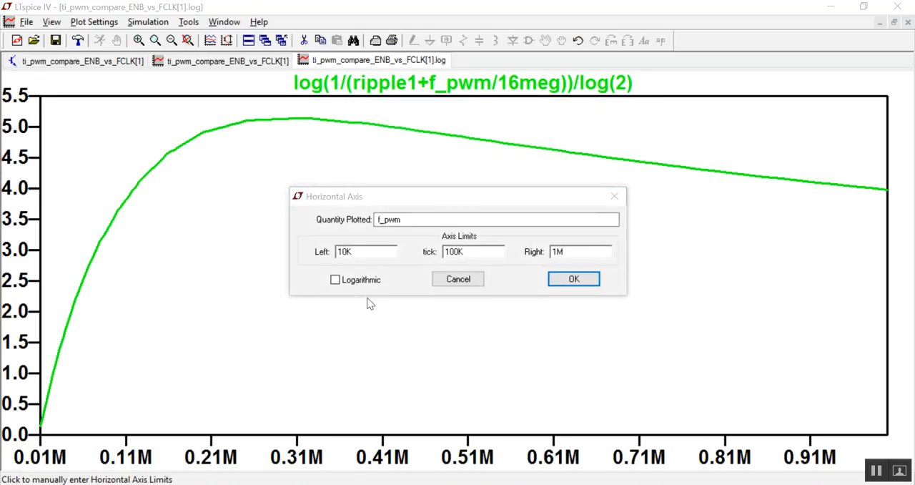
- Make the frequency axis logarithmic and cursor the ripple1 ENOB peak, 5.14 at 309.26K
click(573, 279)
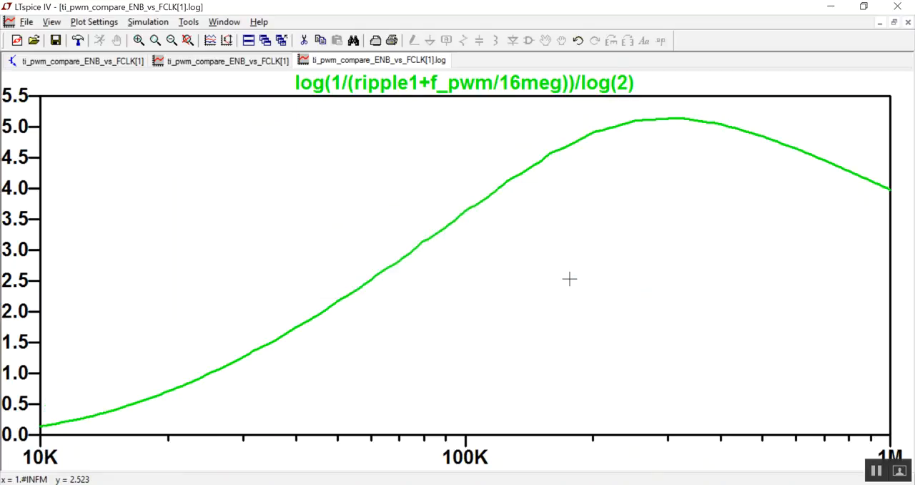
click(464, 82)
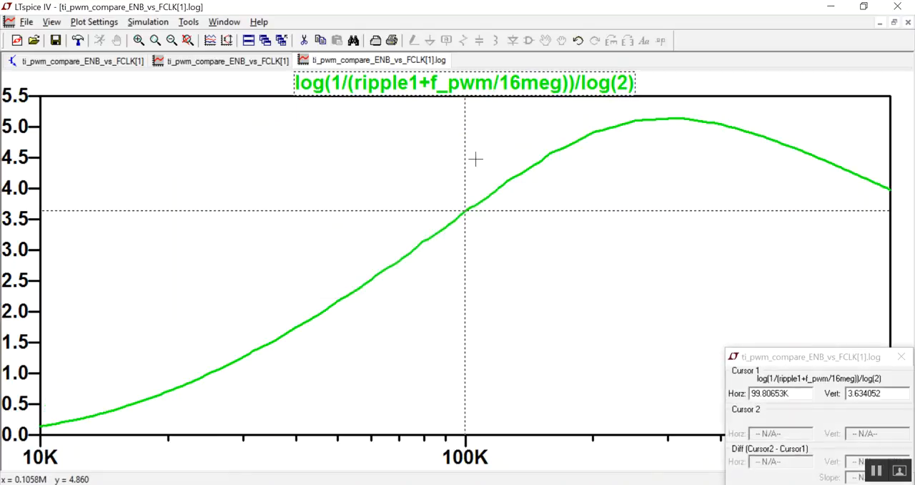
click(672, 118)
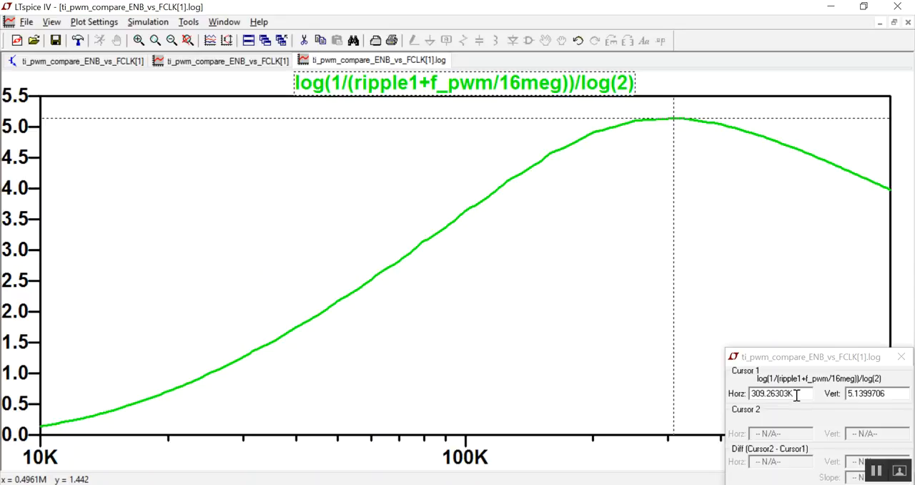
mouse_move(779, 411)
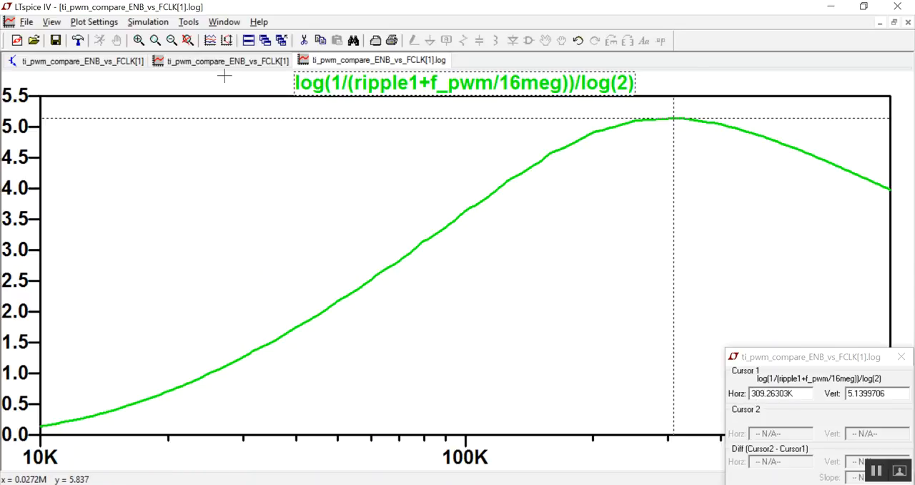
click(209, 40)
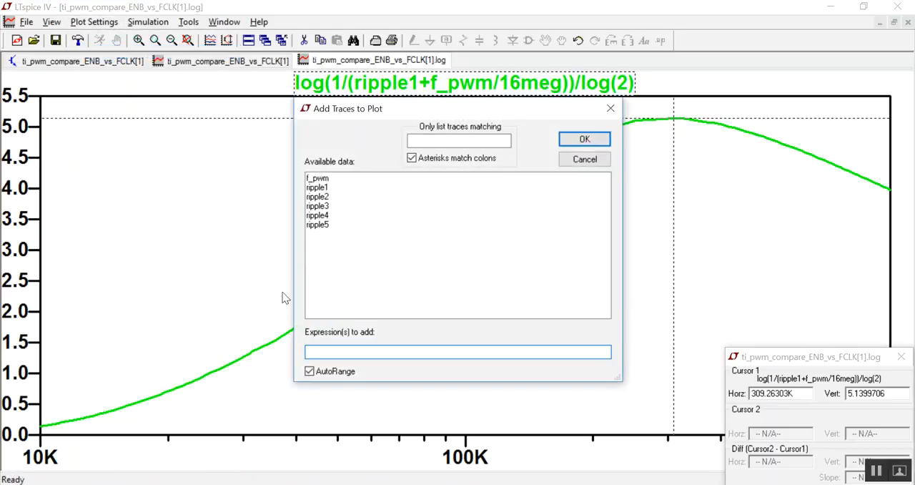
- Plot the ripple2 ENOB expression and cursor its peak of 6.08 at 160.09K
text(log(1/(ripple1+f_pwm/16meg))/log(2))
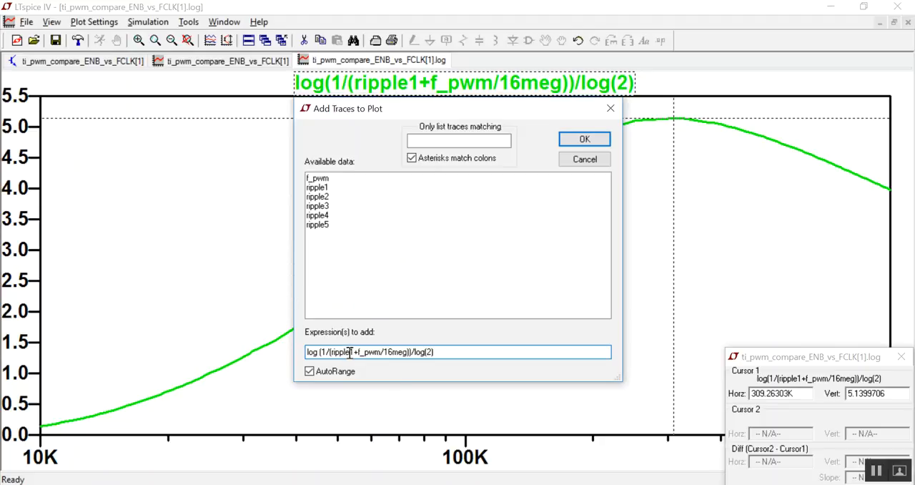
text(2)
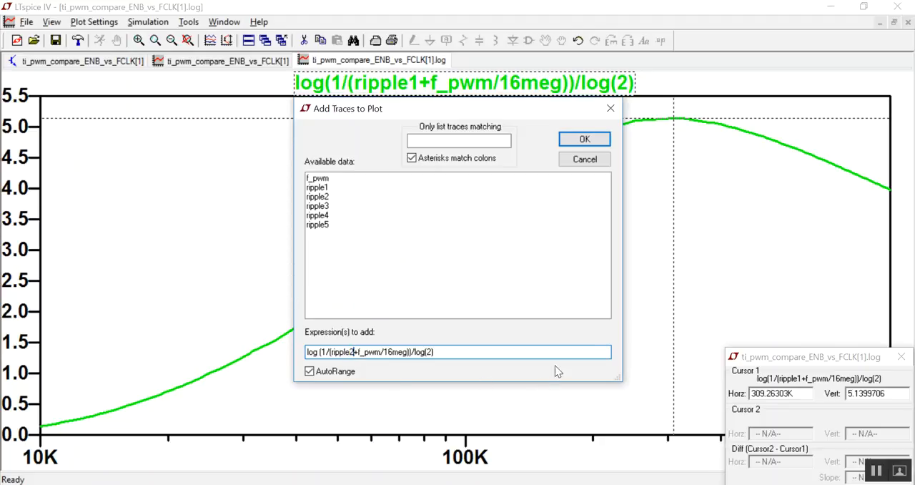
click(583, 138)
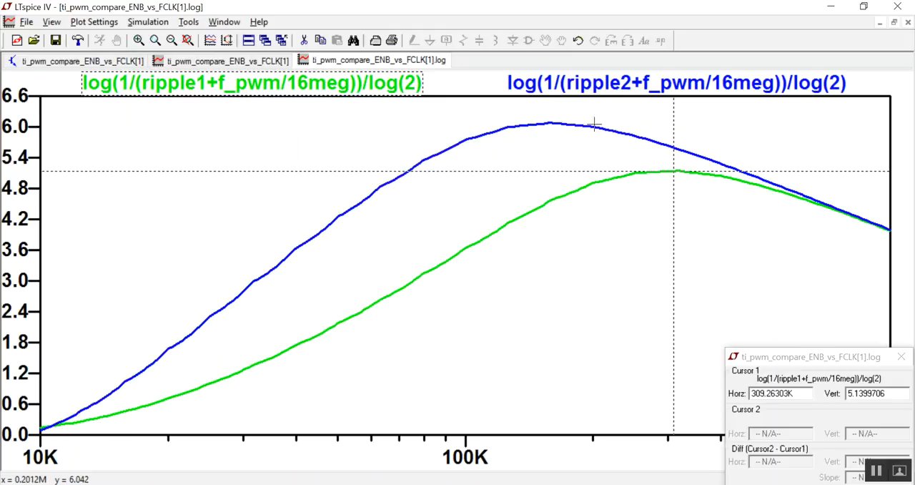
click(676, 82)
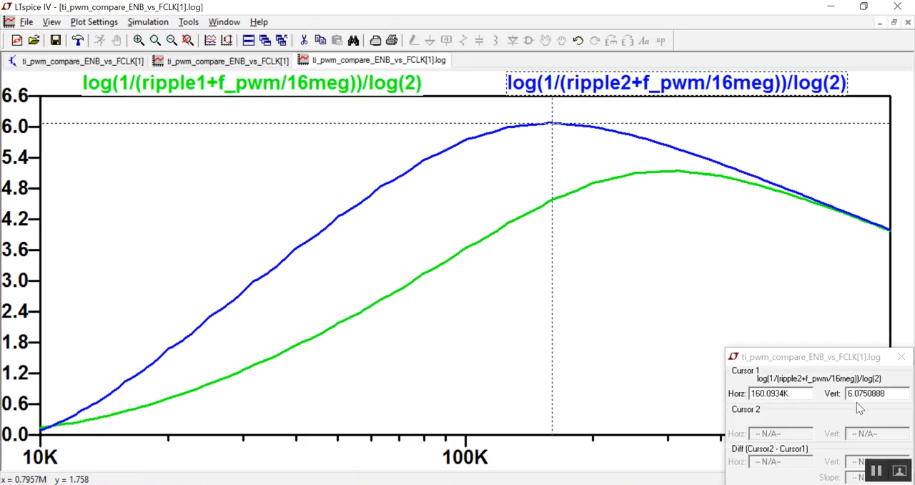
mouse_move(751, 401)
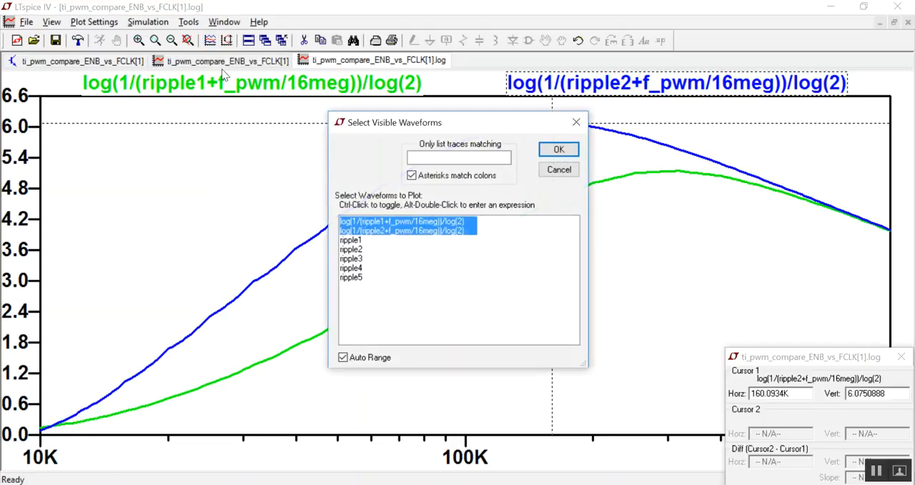
- Add the ripple3 trace using log(1/(ripple+f_pwm/16meg))/log(2)
click(559, 149)
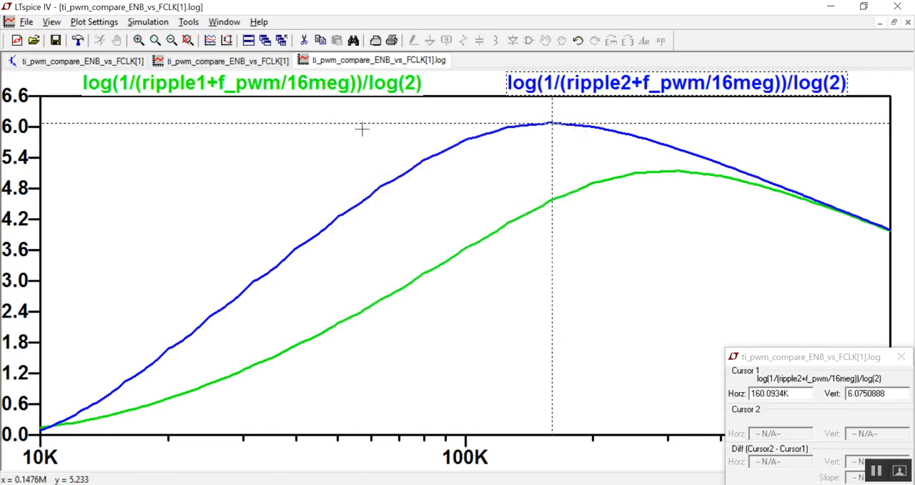
click(94, 22)
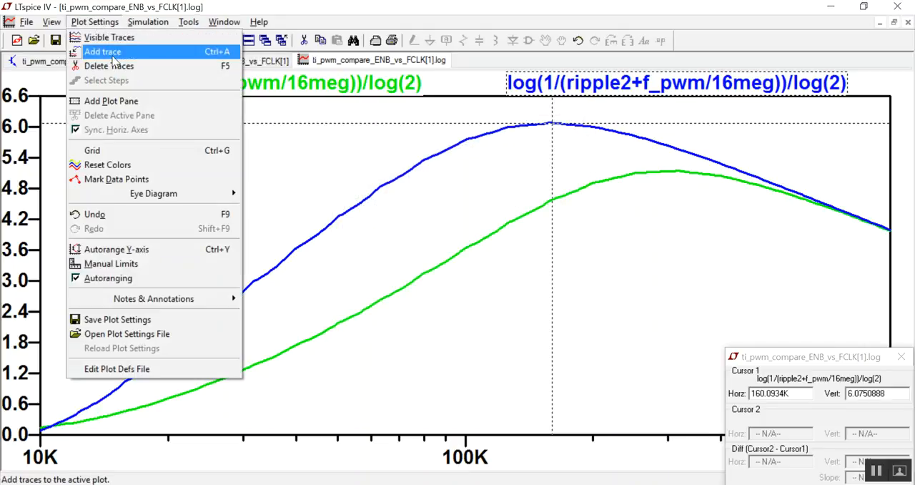
click(102, 52)
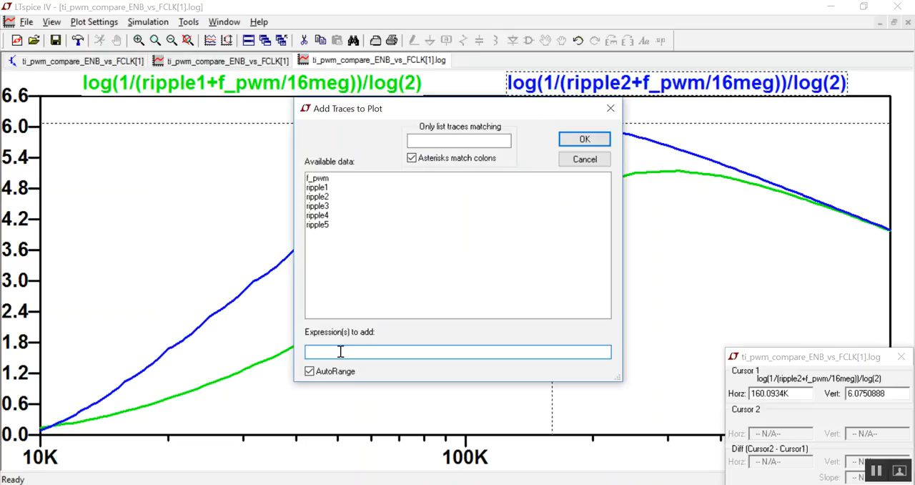
text(log(1/(ripple1+f_pwm/16meg))/log(2))
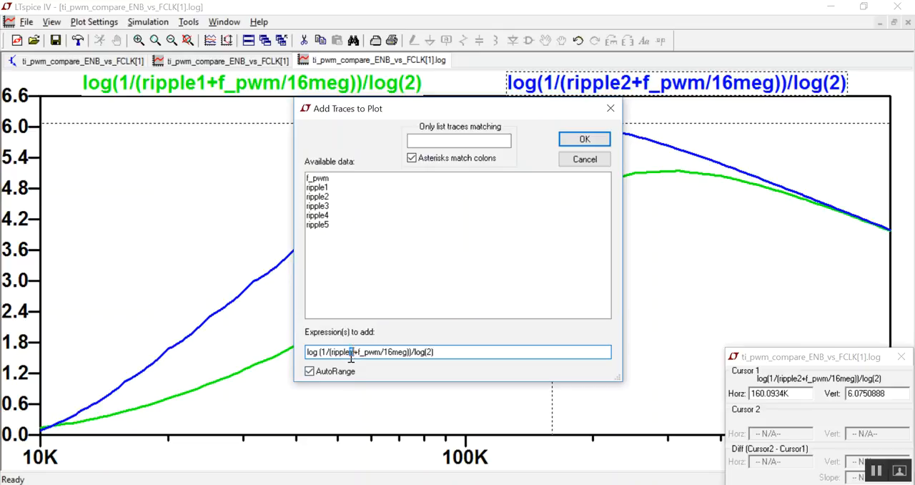
click(584, 138)
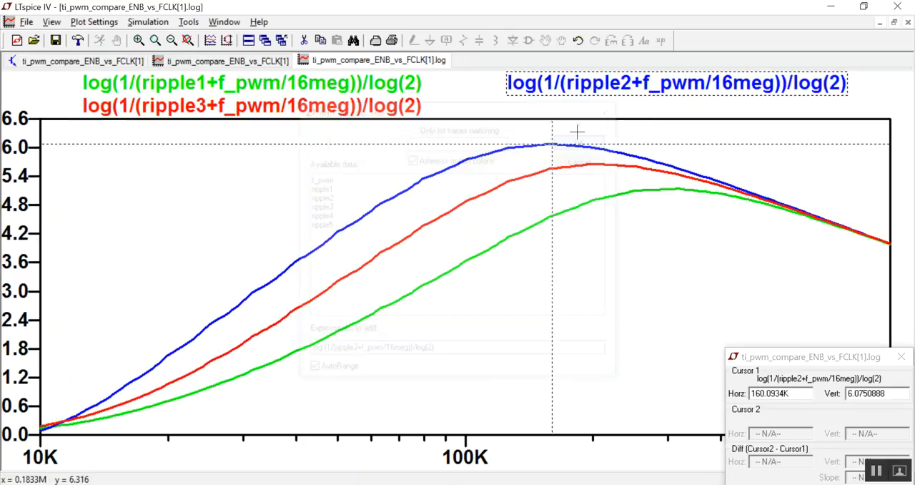
- Add the ripple4 effective-bits trace with the same log-ratio expression
click(94, 22)
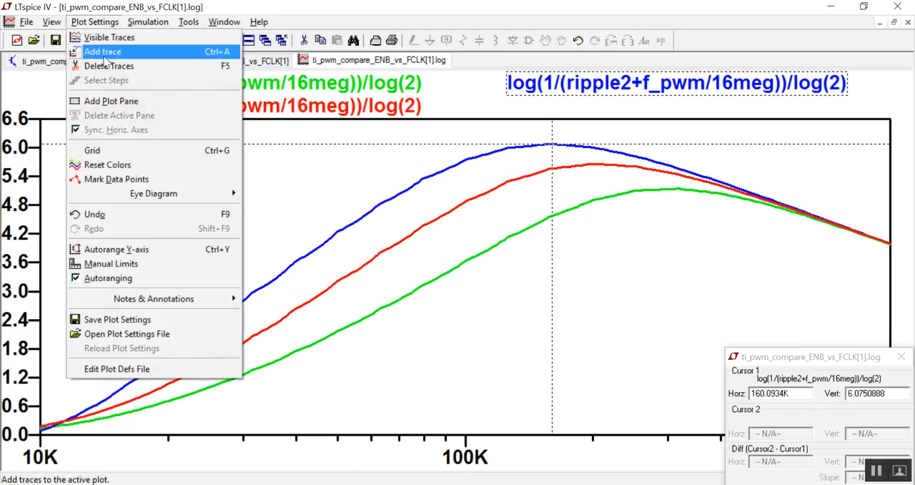
click(102, 52)
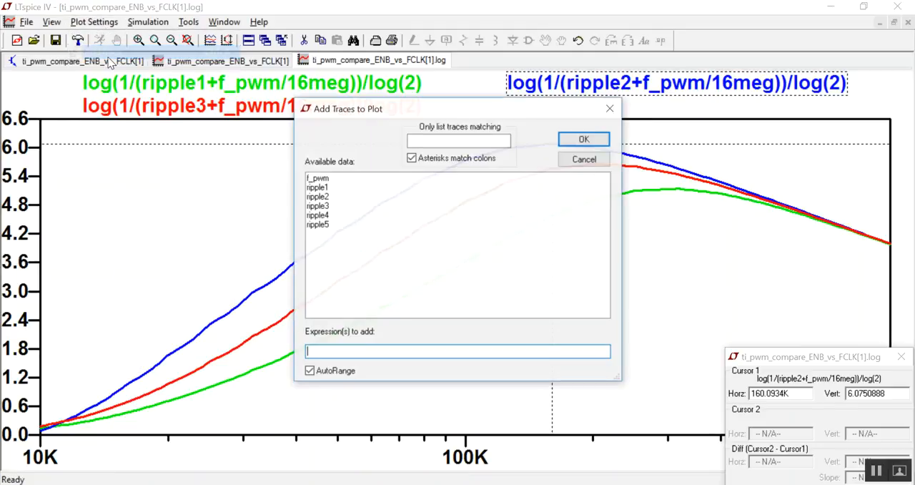
text(log (1/(ripple1+f_pwm/16meg))/log(2))
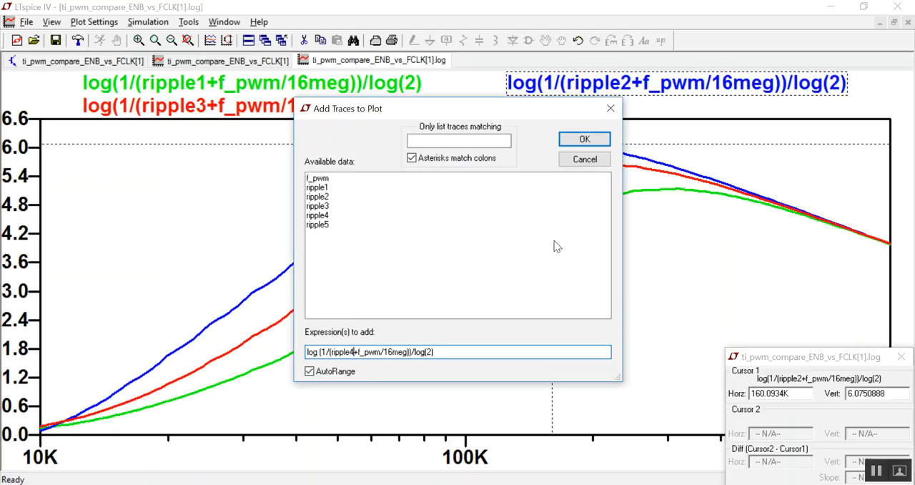
click(584, 138)
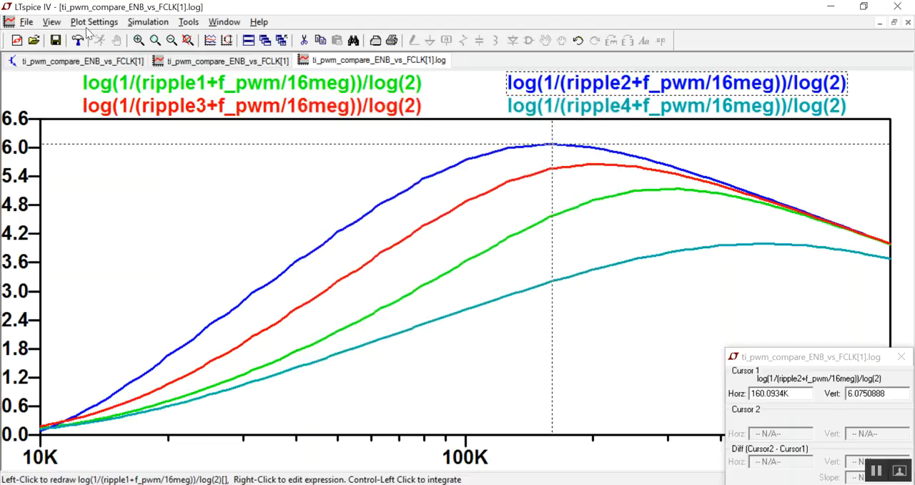
- Add the ripple5 effective-bits trace by editing the ripple number in the expression
click(94, 22)
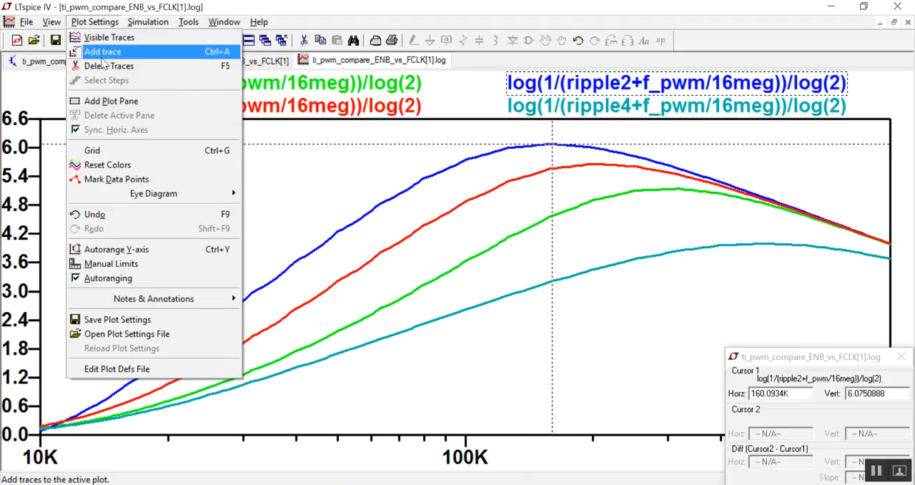
click(102, 51)
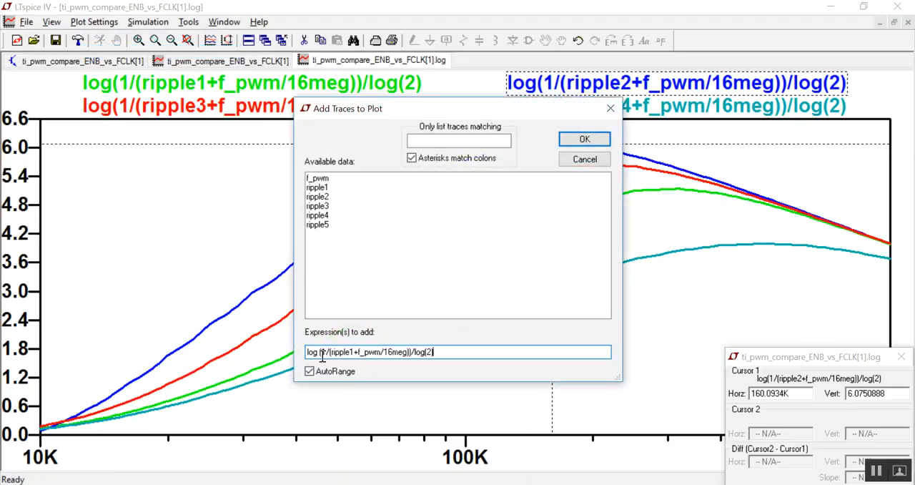
click(350, 351)
text(5)
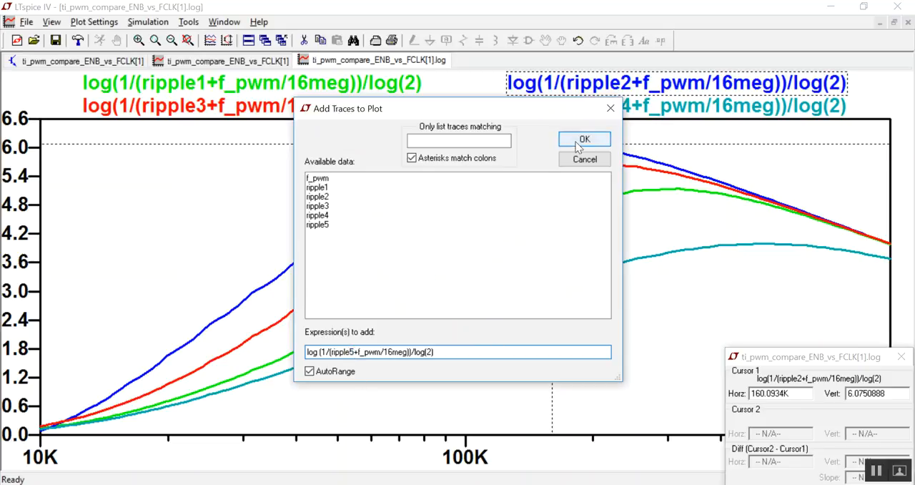
click(584, 138)
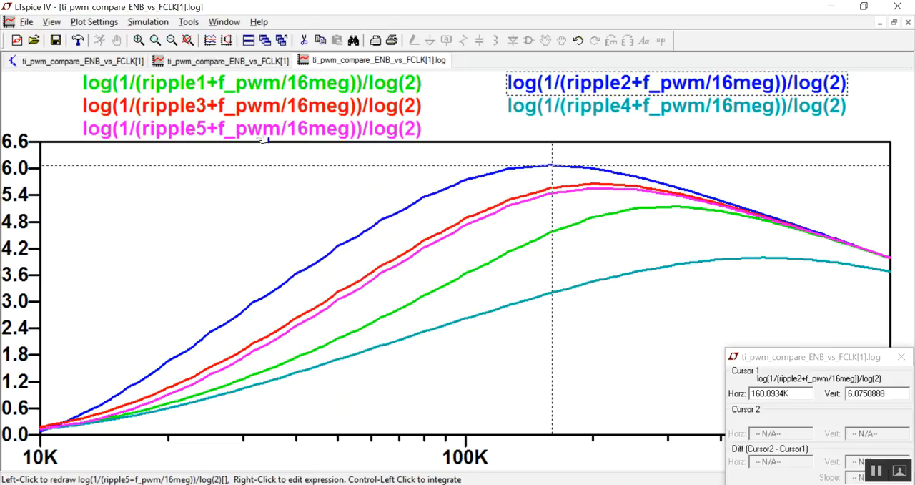
mouse_move(715, 262)
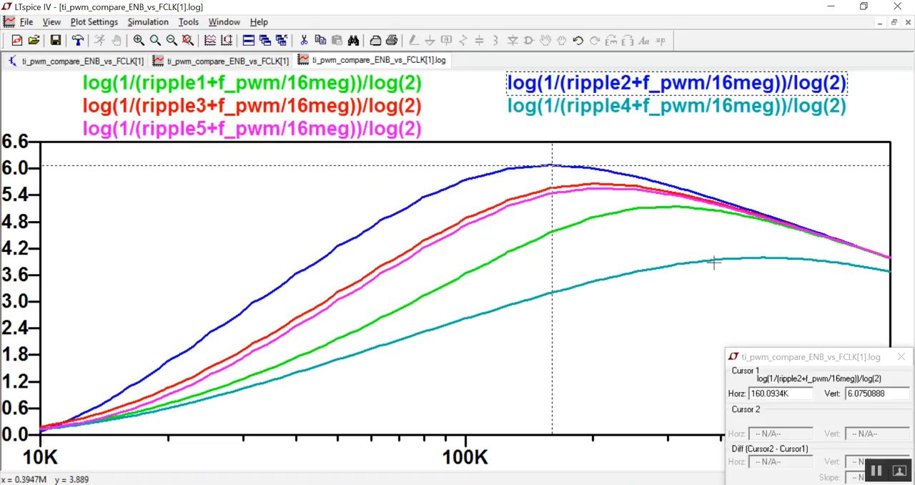
mouse_move(605, 105)
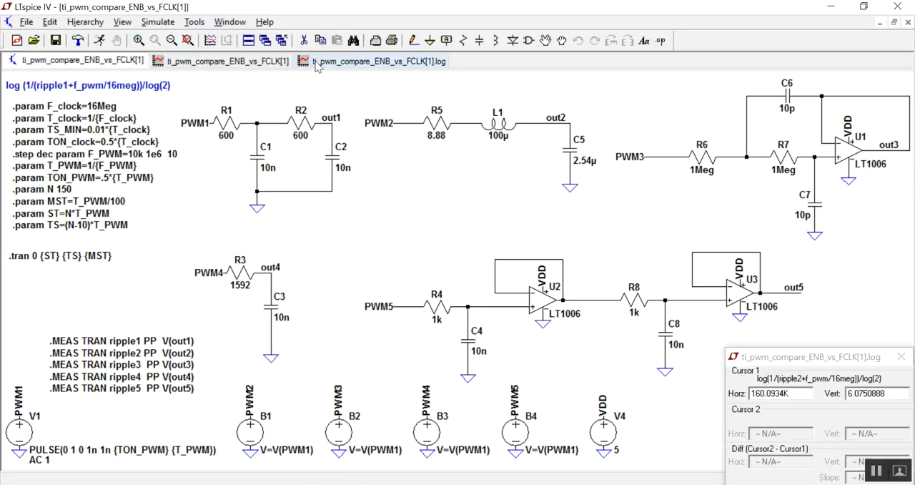
- Return to the effective-bits plot showing all five filter curves
click(377, 60)
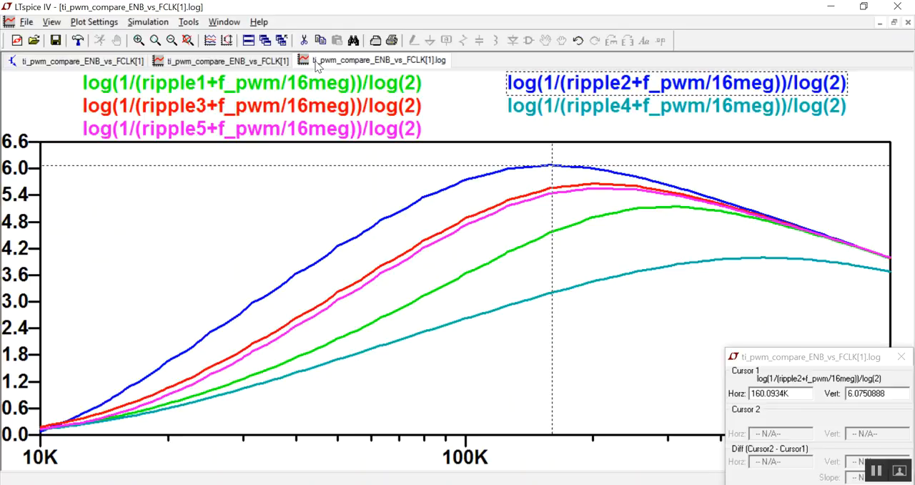
mouse_move(716, 261)
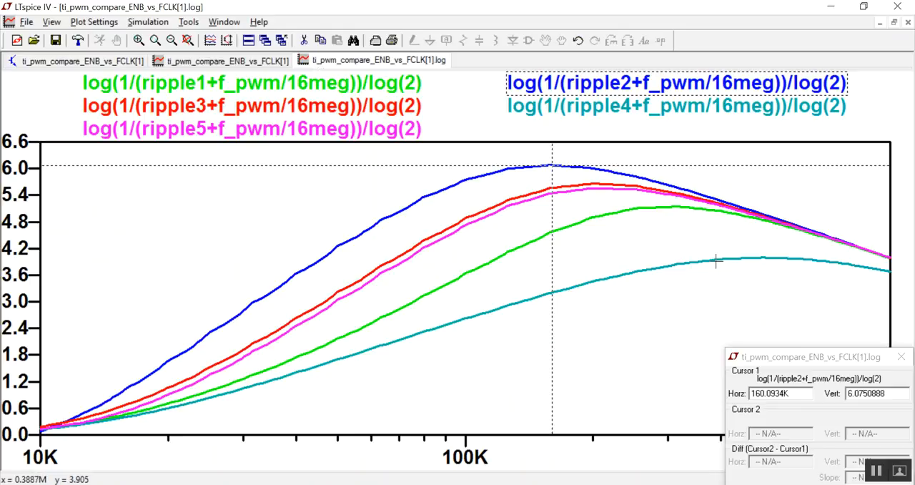
mouse_move(691, 257)
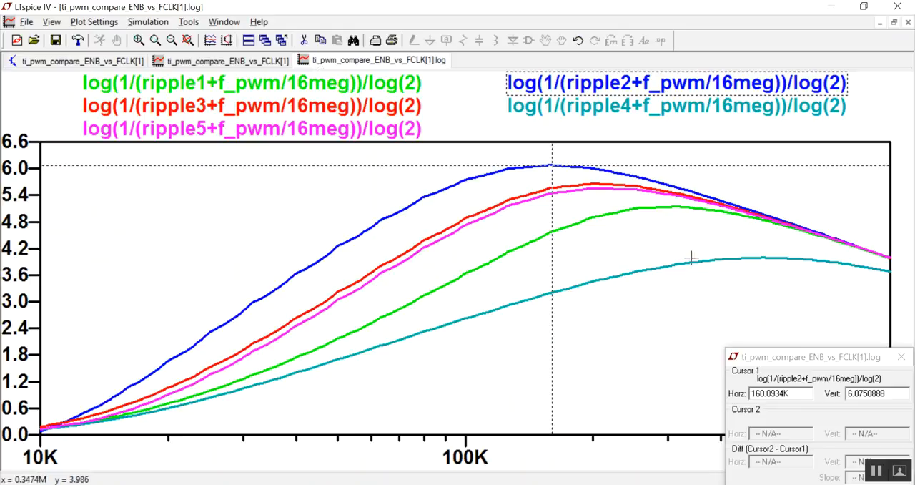
mouse_move(749, 260)
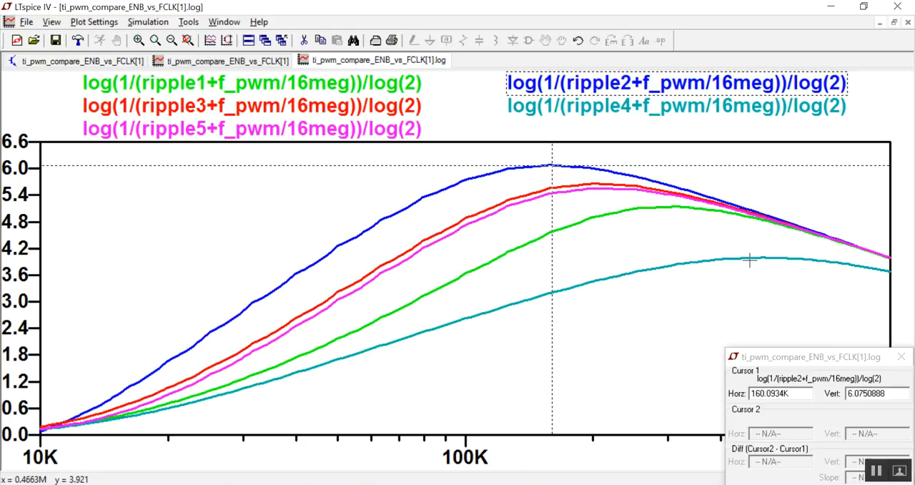
mouse_move(749, 260)
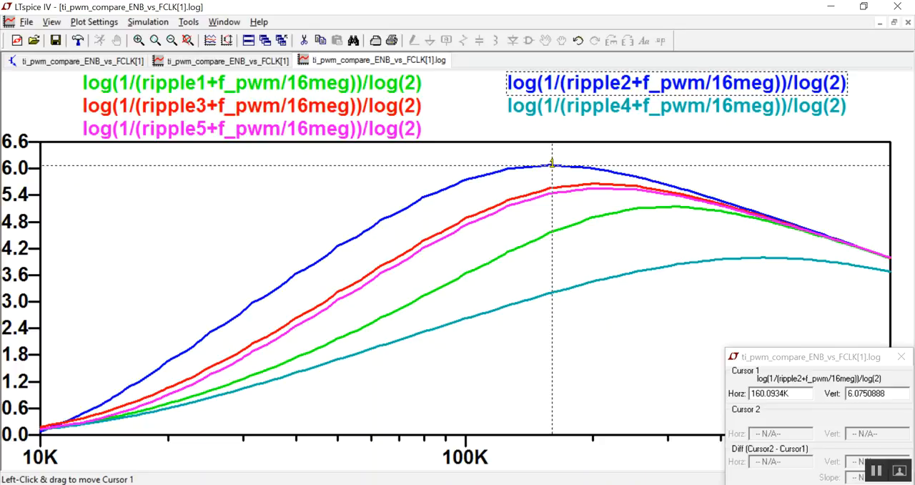
mouse_move(577, 105)
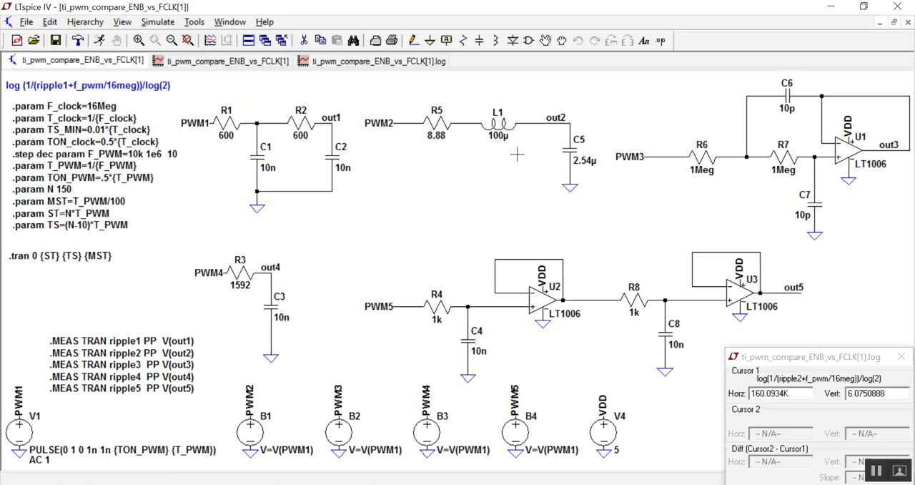
mouse_move(565, 143)
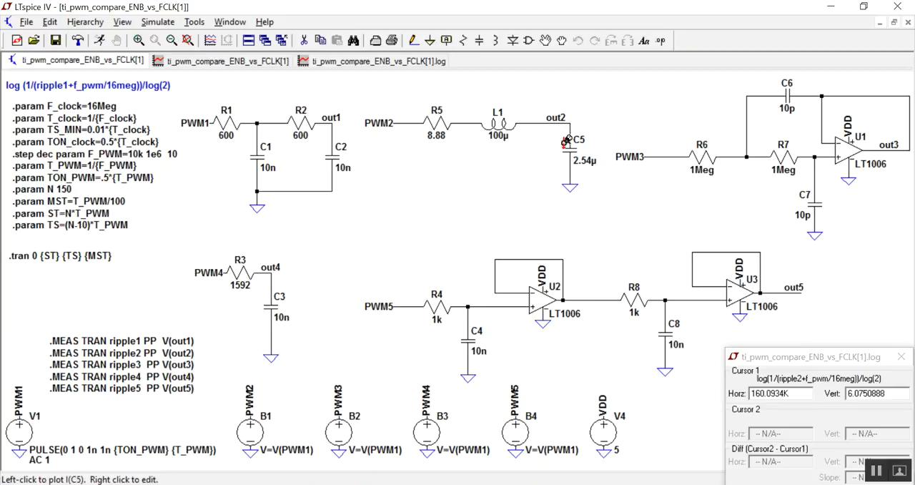
mouse_move(270, 108)
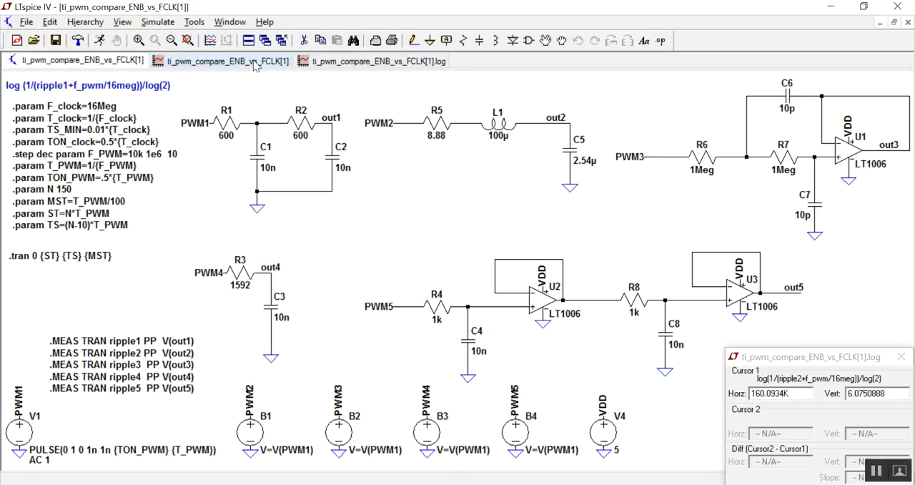
click(377, 60)
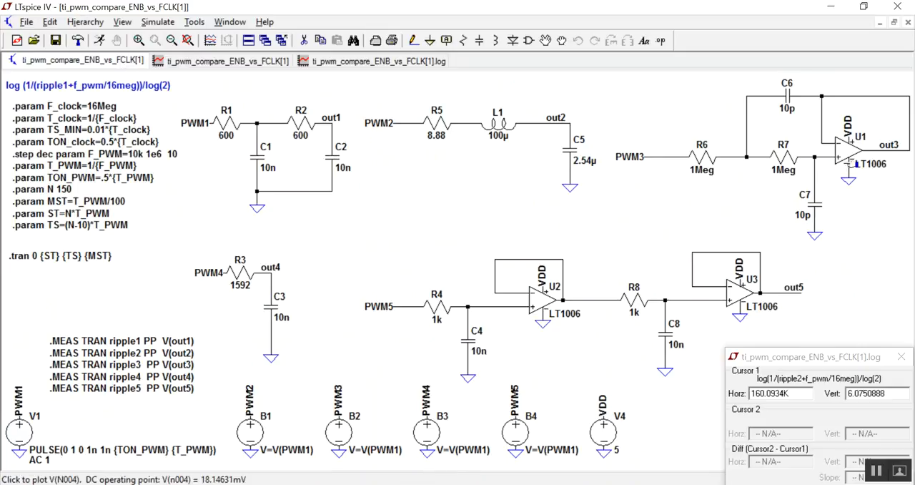
mouse_move(624, 295)
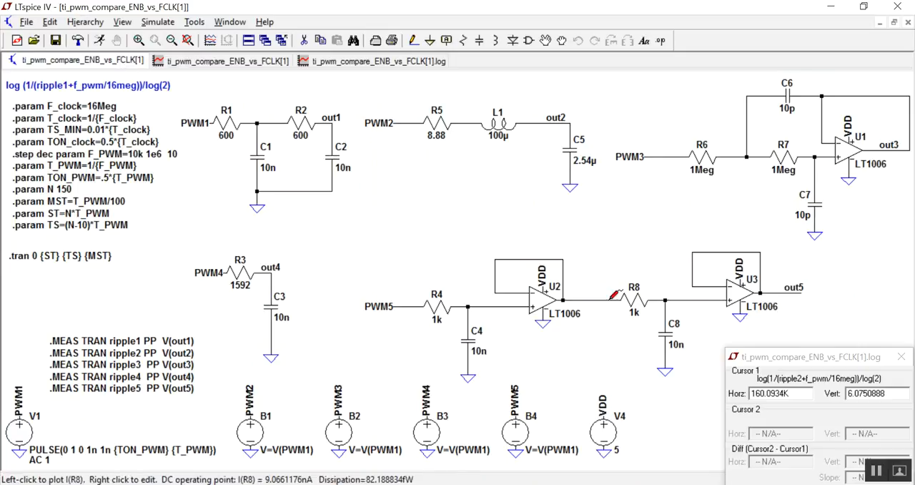
mouse_move(472, 320)
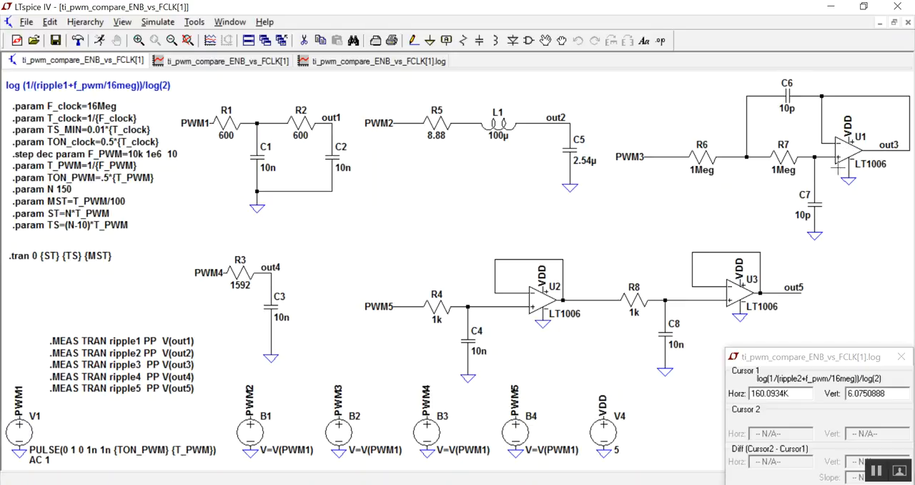
mouse_move(850, 149)
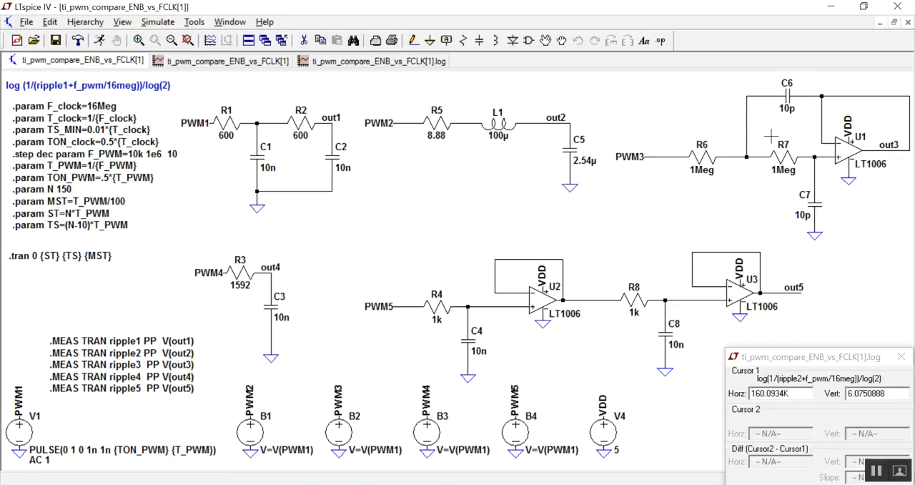
mouse_move(776, 154)
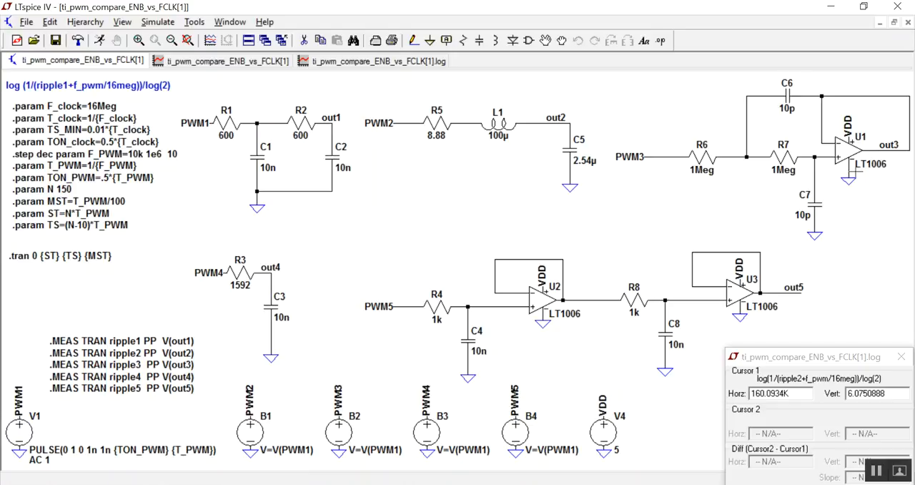
mouse_move(856, 165)
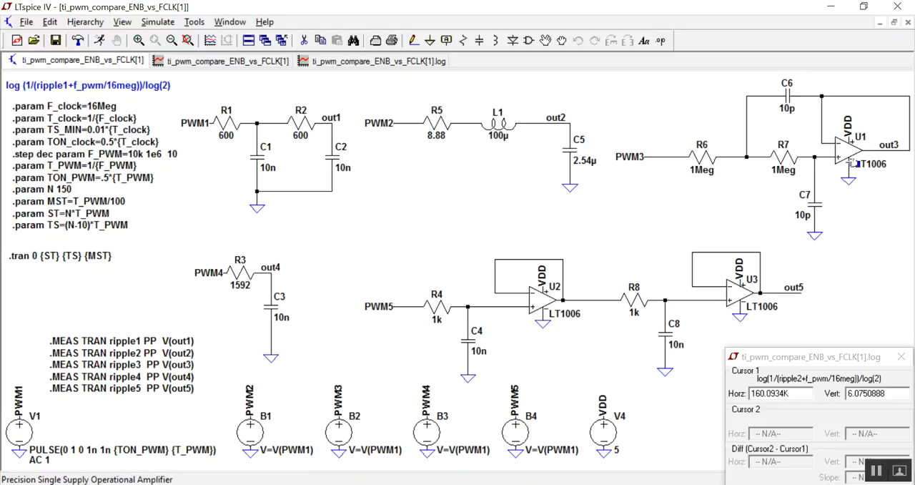
mouse_move(851, 154)
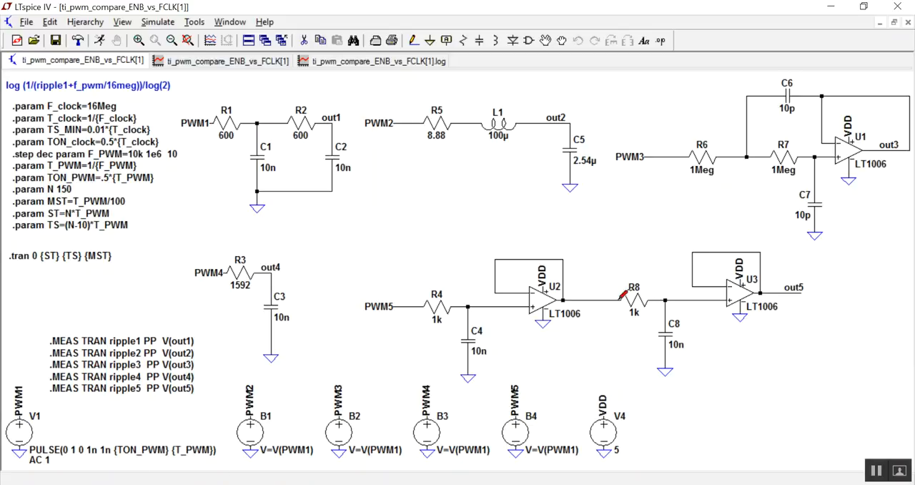
mouse_move(850, 264)
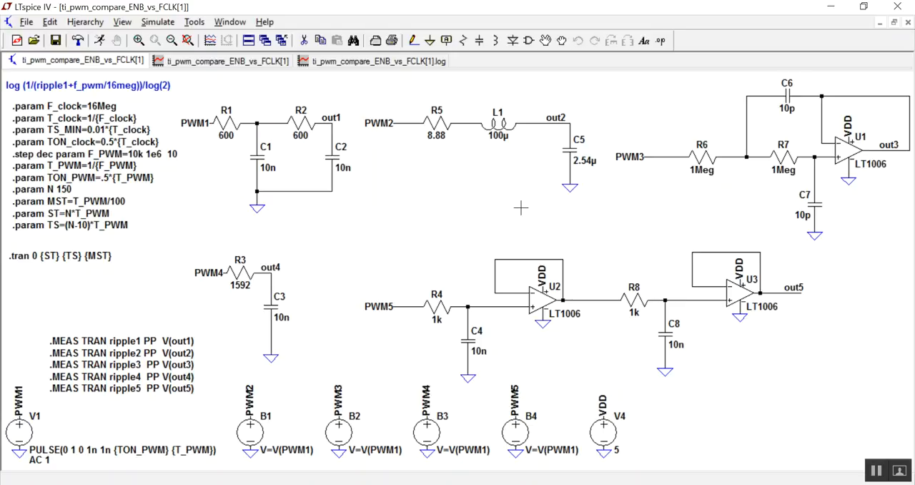
mouse_move(620, 207)
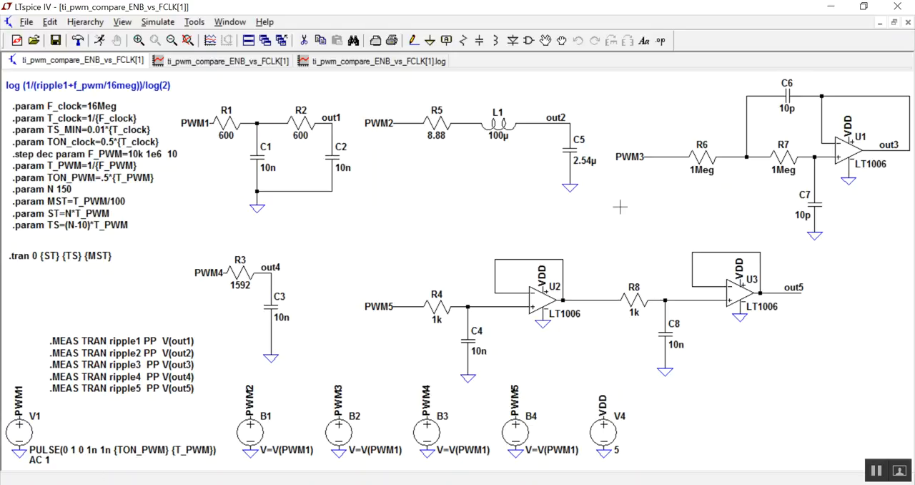
mouse_move(828, 304)
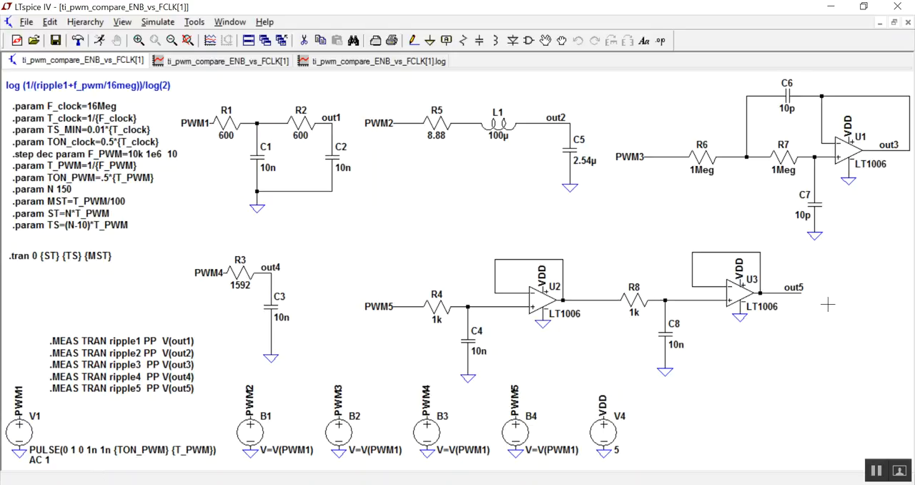
mouse_move(746, 352)
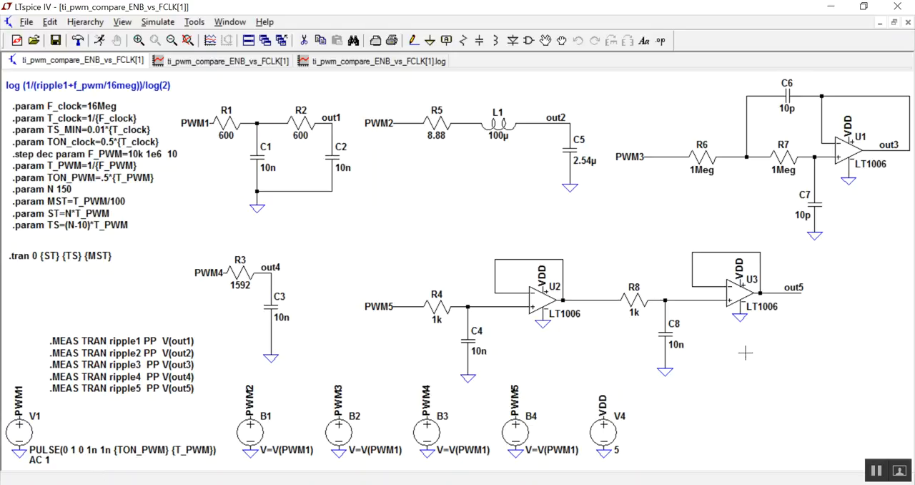